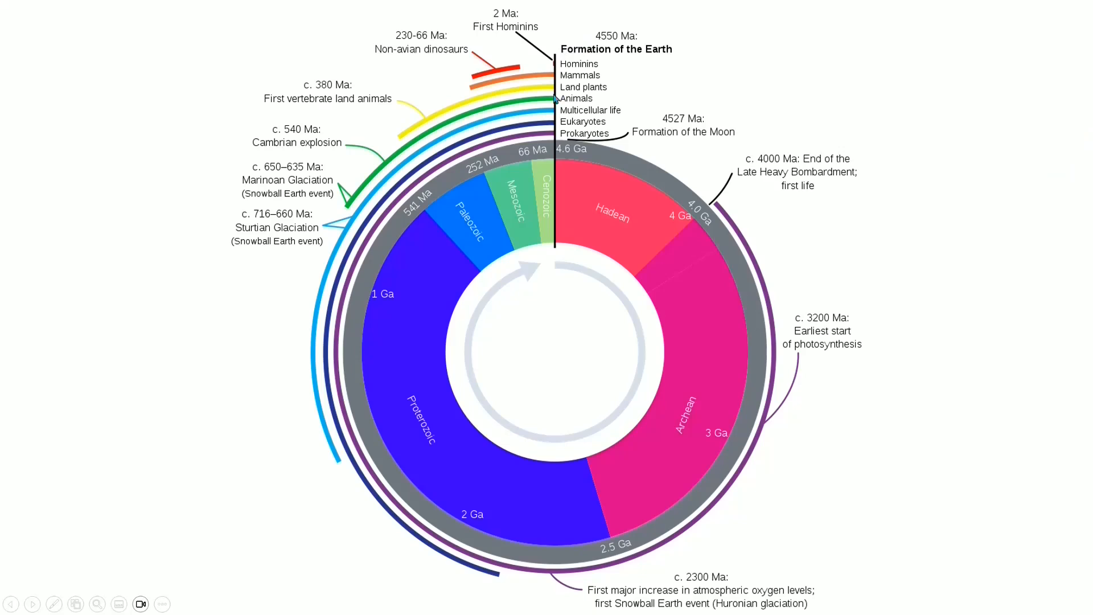
{"action": "mouse_move", "coordinate": [576, 152]}
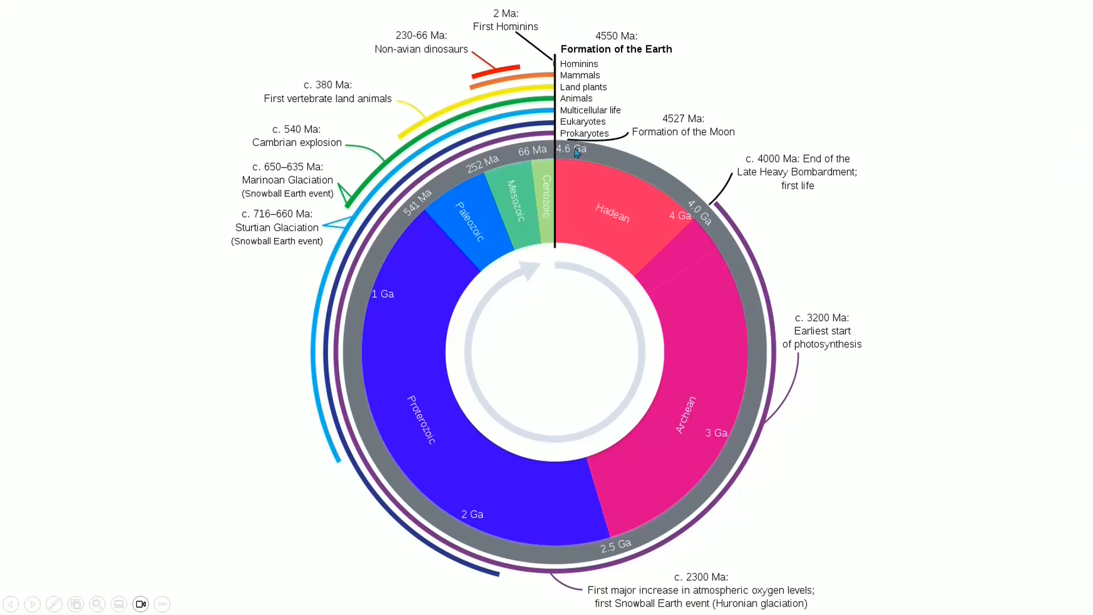
{"action": "mouse_move", "coordinate": [693, 226]}
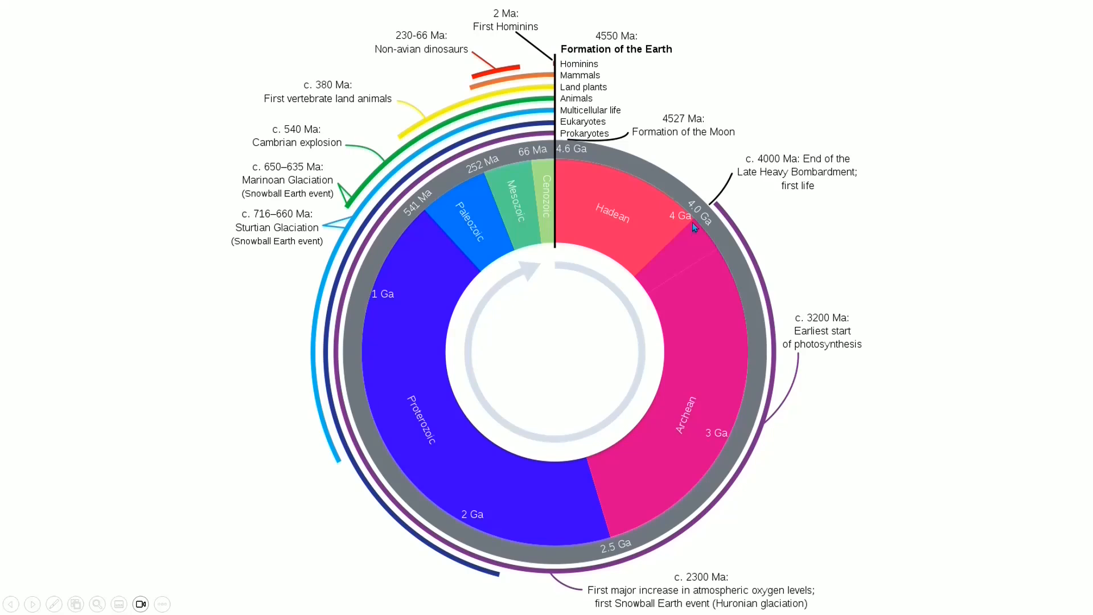
{"action": "mouse_move", "coordinate": [674, 254]}
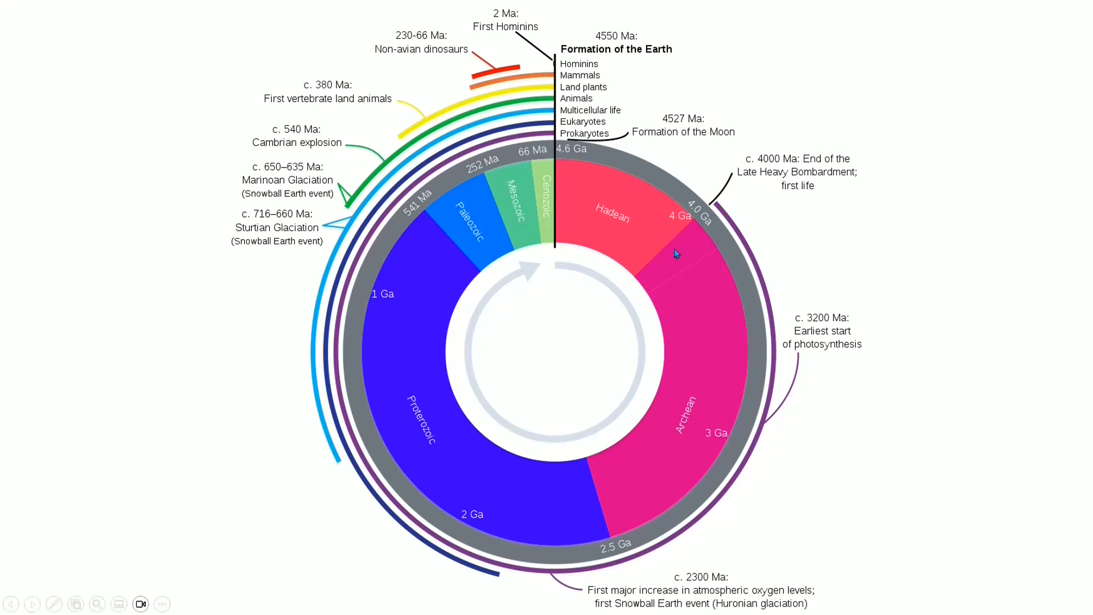
{"action": "mouse_move", "coordinate": [683, 233]}
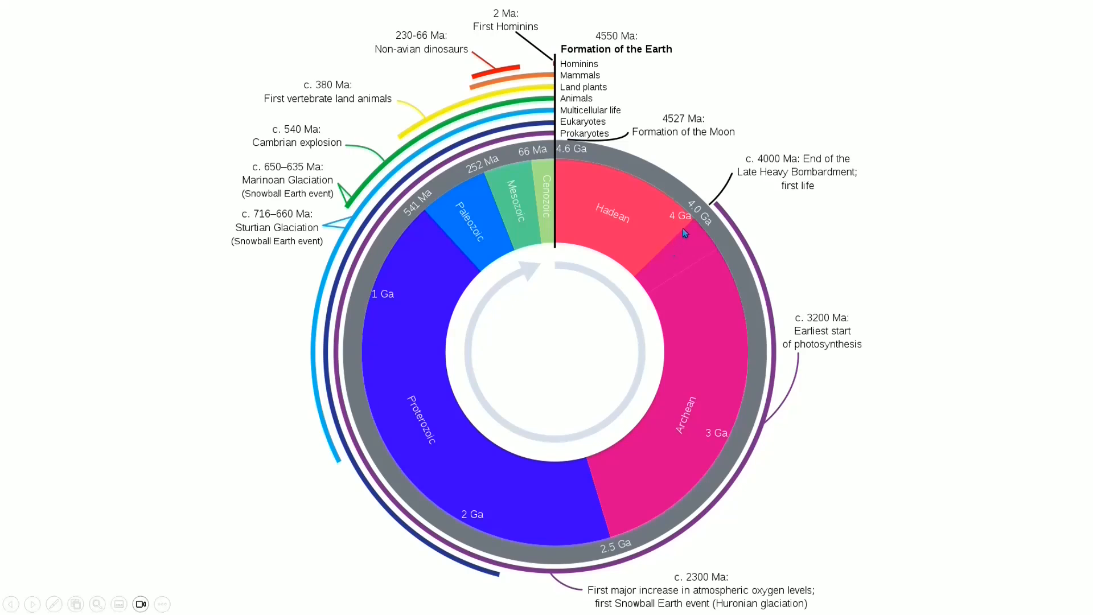
{"action": "mouse_move", "coordinate": [636, 270]}
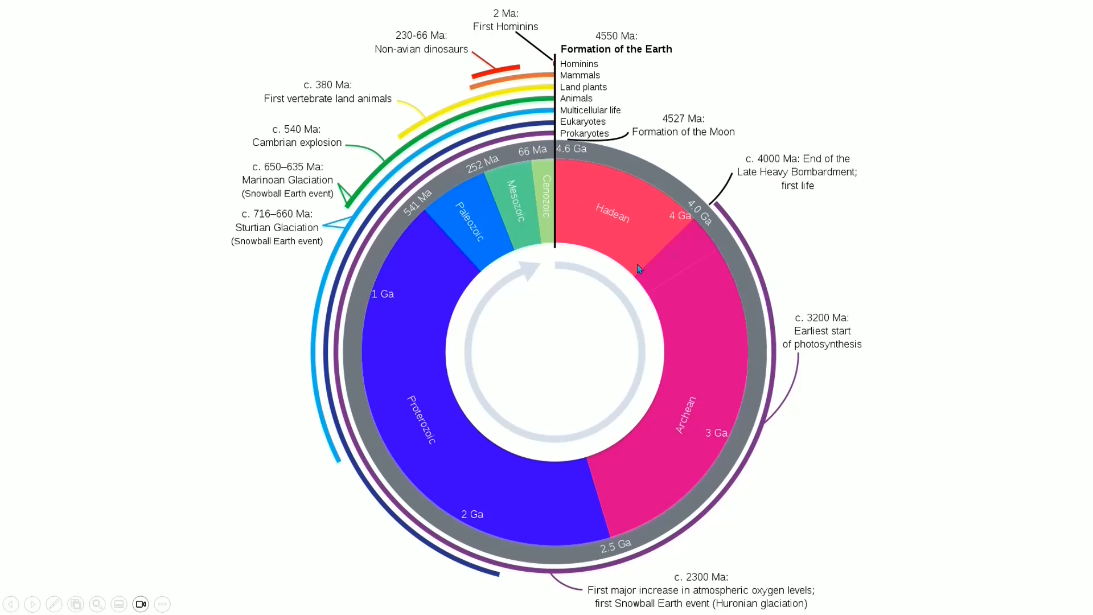
{"action": "mouse_move", "coordinate": [620, 250]}
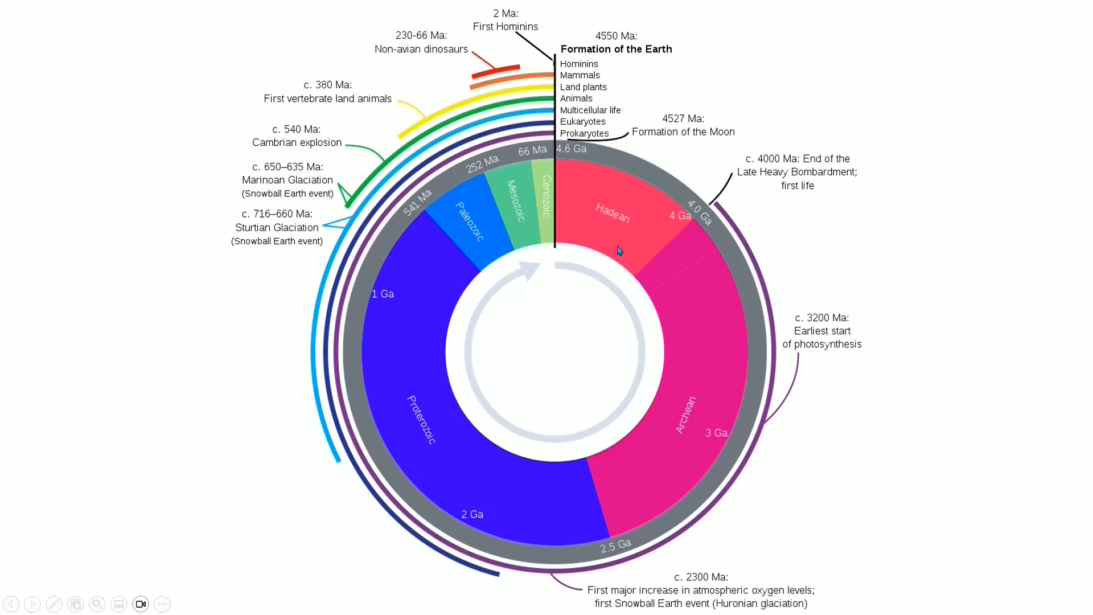
{"action": "mouse_move", "coordinate": [666, 237]}
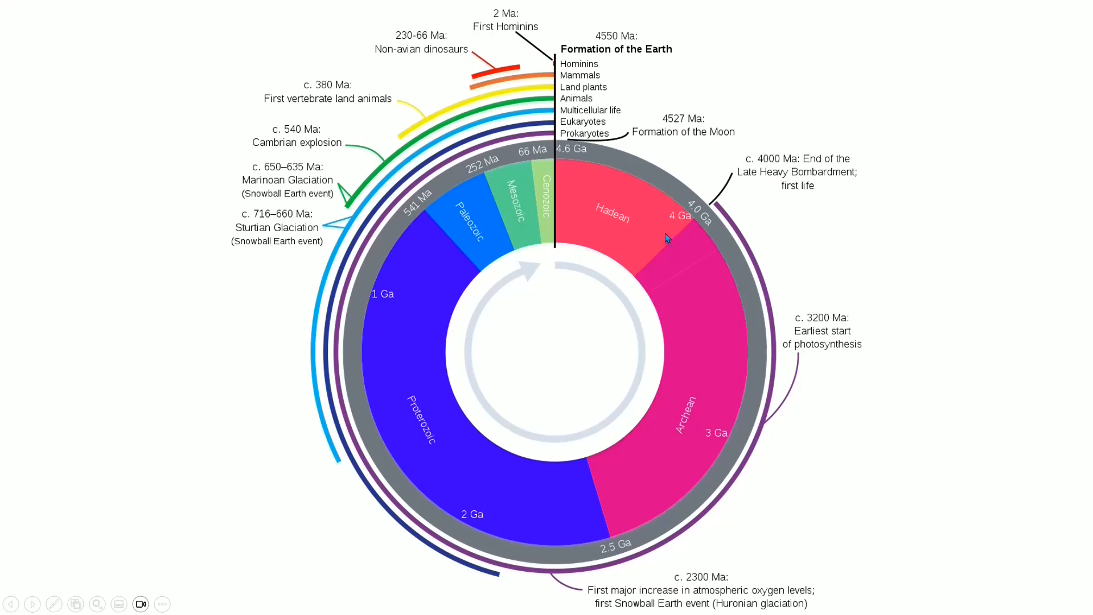
{"action": "mouse_move", "coordinate": [666, 233]}
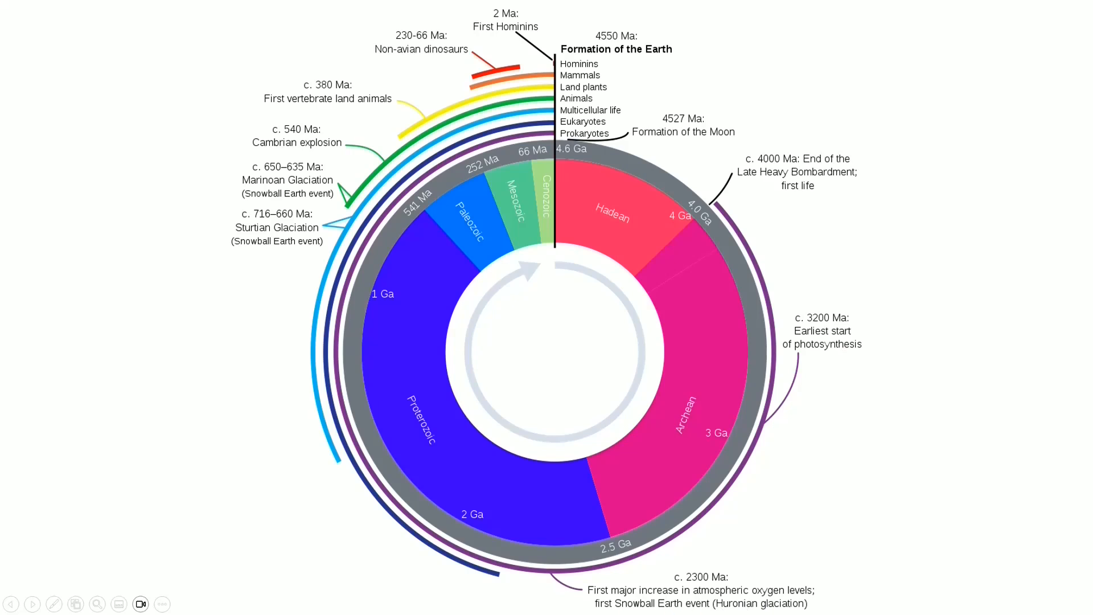
{"action": "mouse_move", "coordinate": [620, 198]}
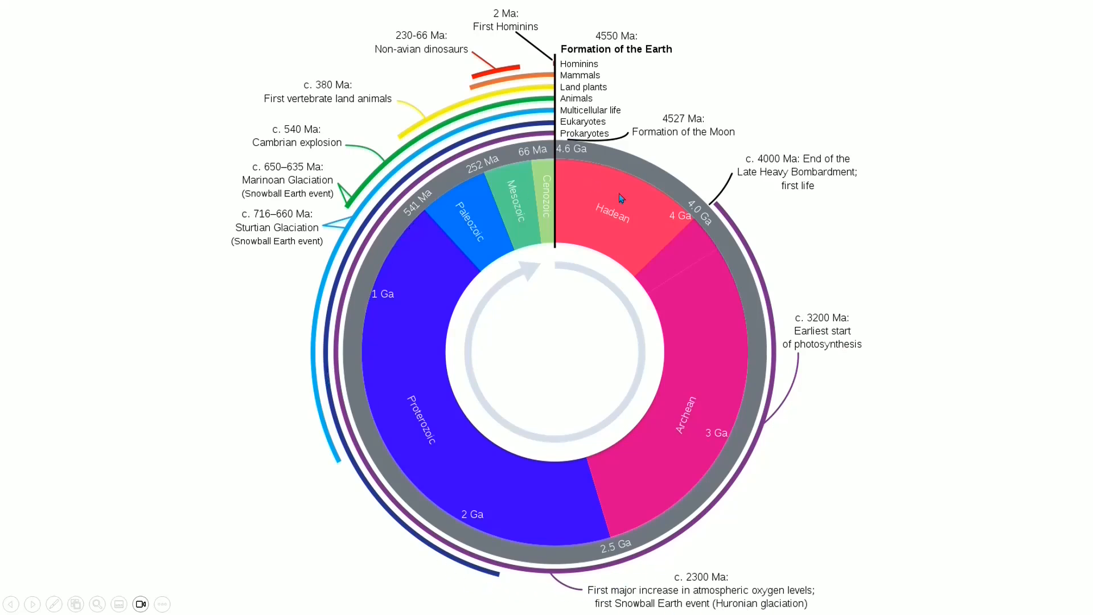
{"action": "mouse_move", "coordinate": [552, 229]}
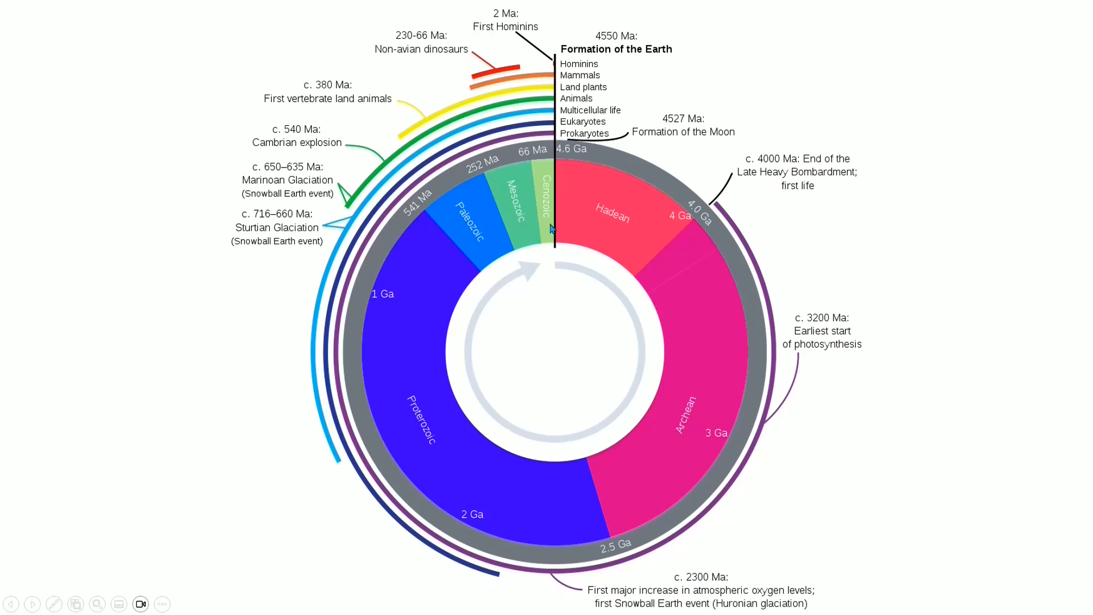
{"action": "mouse_move", "coordinate": [413, 241]}
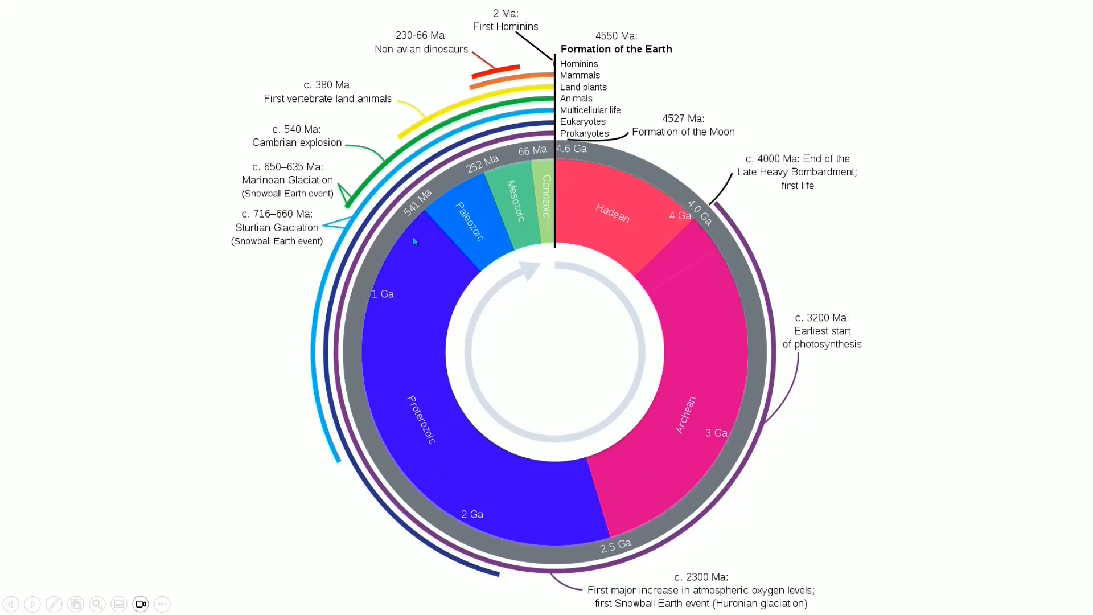
{"action": "mouse_move", "coordinate": [420, 216]}
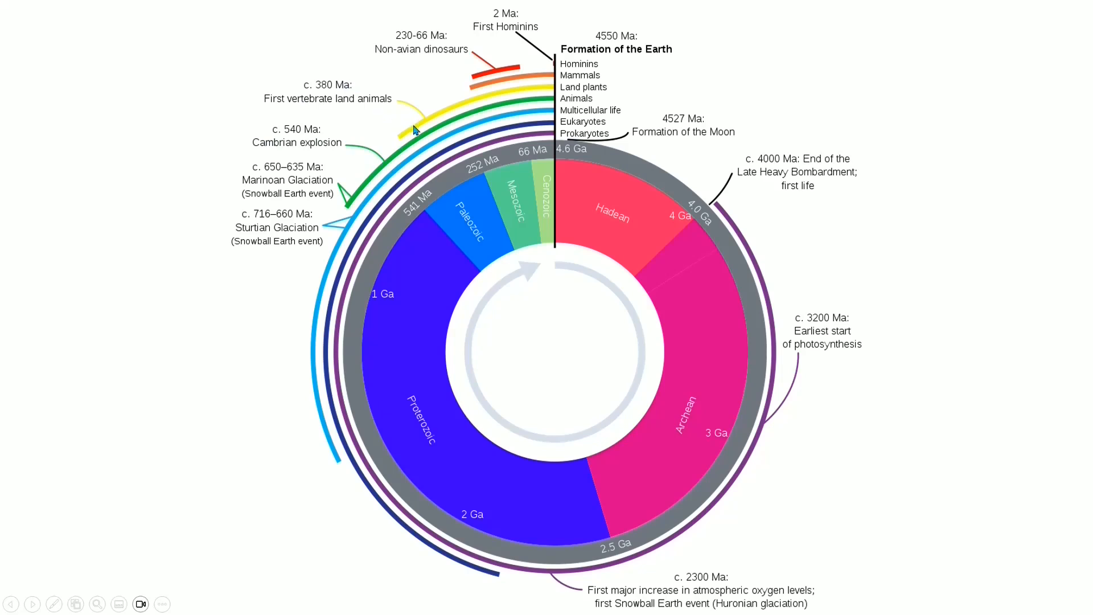
{"action": "mouse_move", "coordinate": [403, 151]}
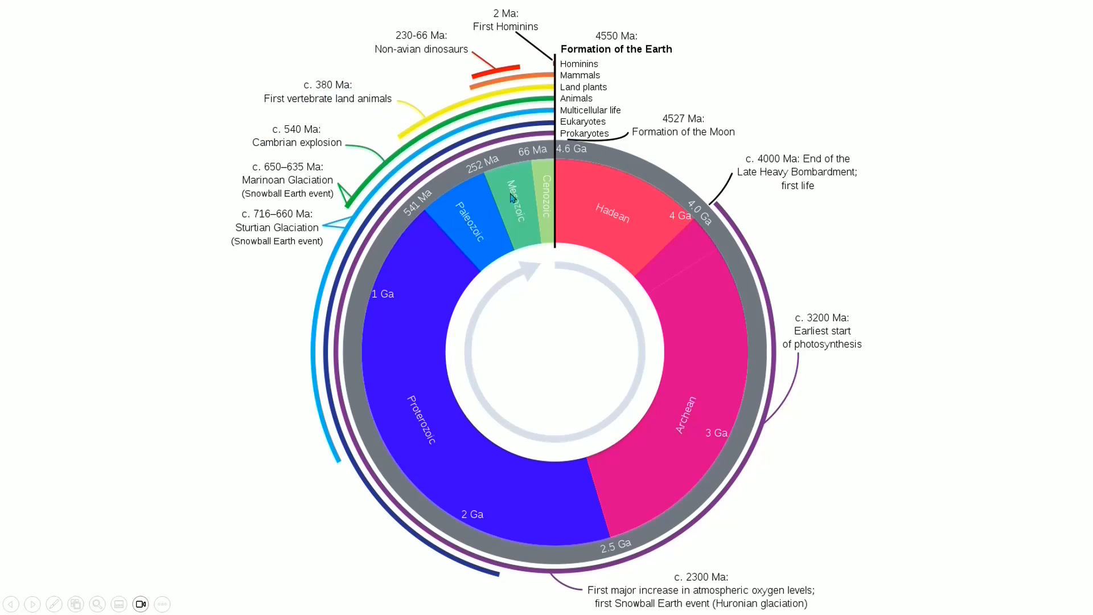
{"action": "mouse_move", "coordinate": [548, 180]}
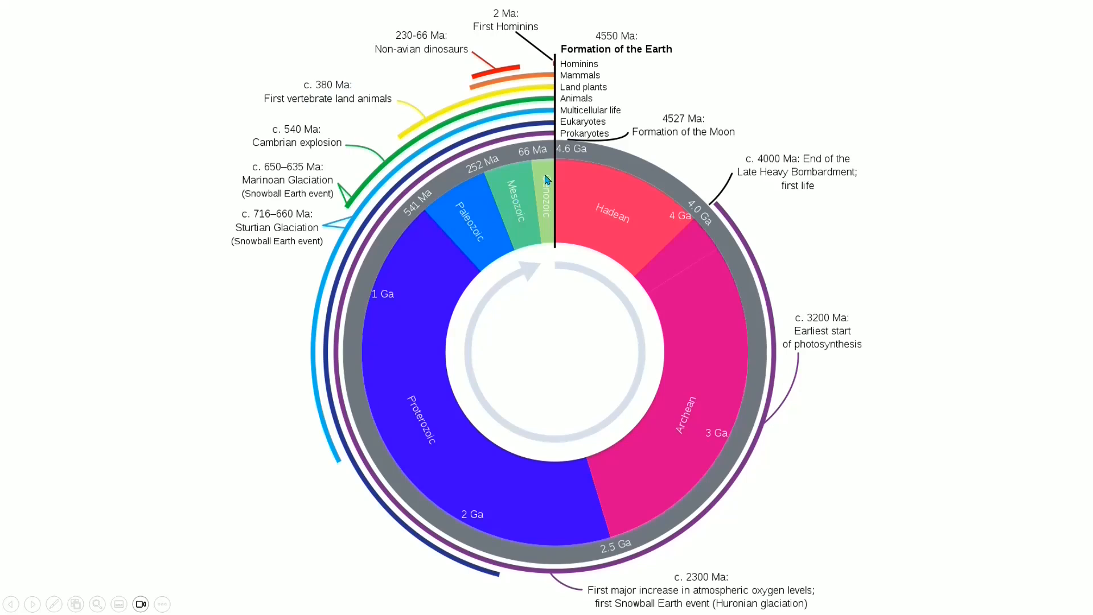
{"action": "mouse_move", "coordinate": [479, 253]}
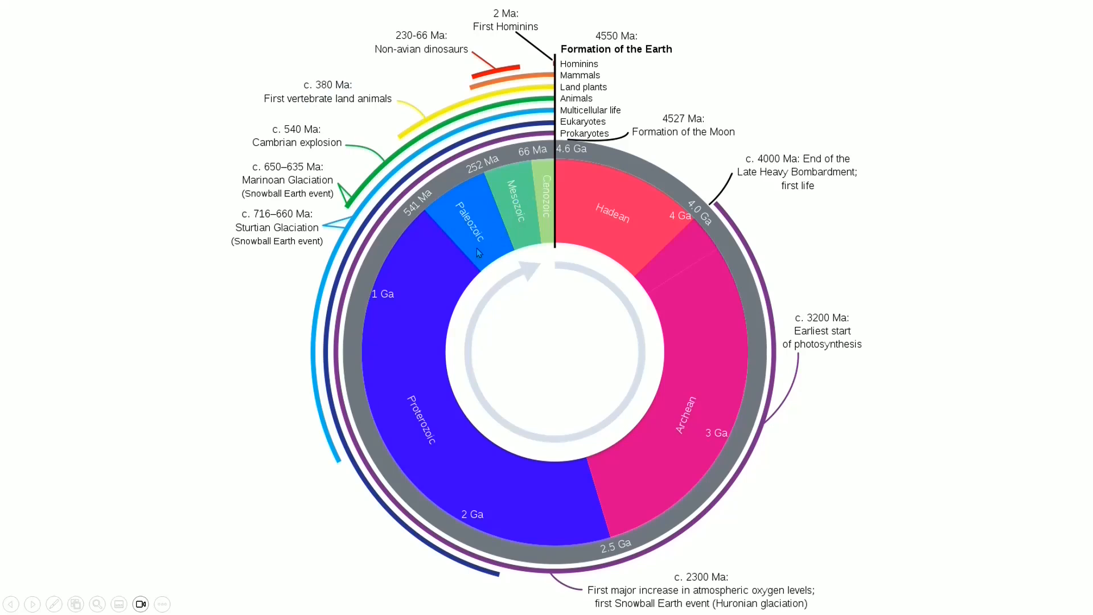
{"action": "mouse_move", "coordinate": [465, 258]}
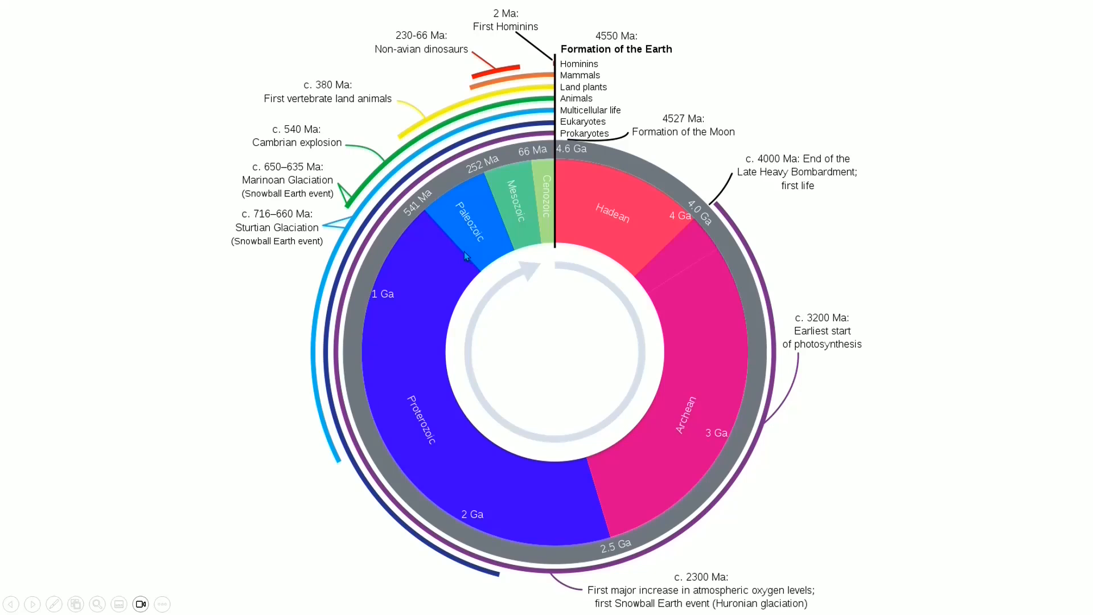
{"action": "mouse_move", "coordinate": [493, 231]}
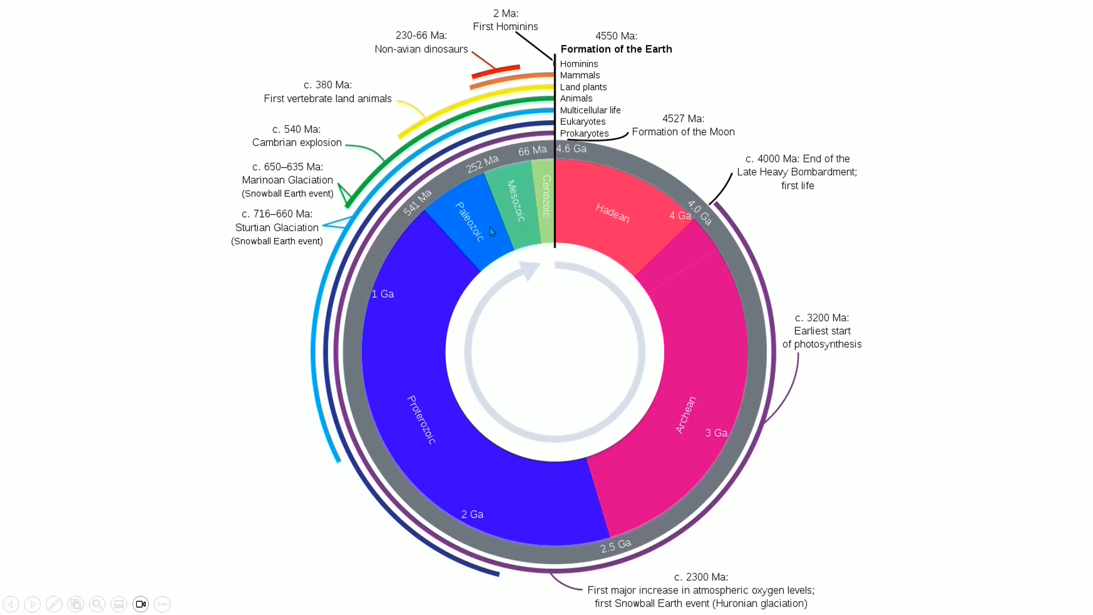
{"action": "mouse_move", "coordinate": [499, 223]}
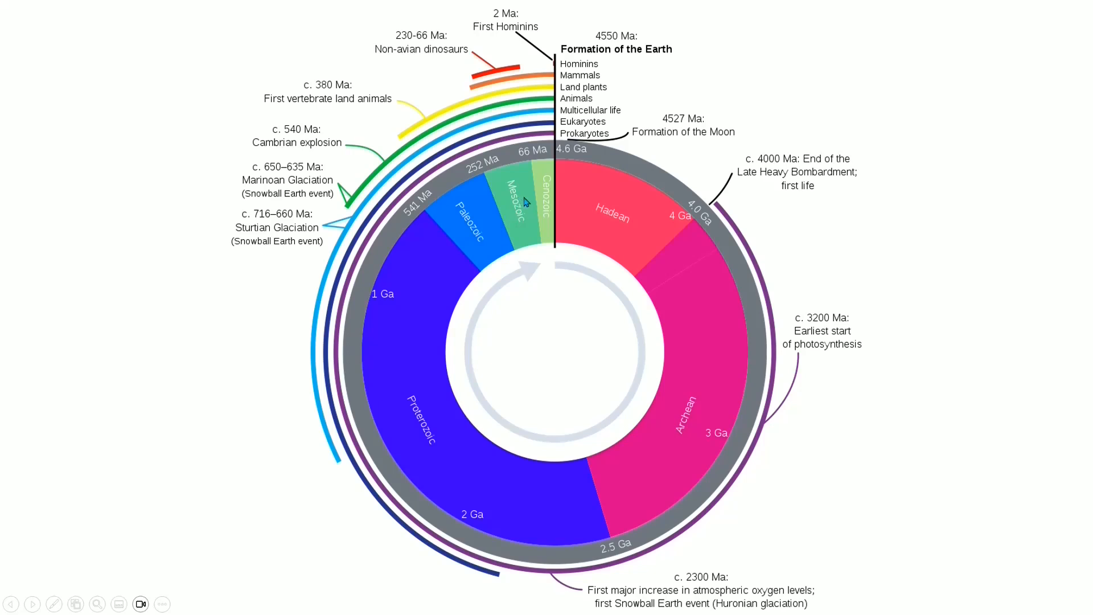
{"action": "mouse_move", "coordinate": [513, 210]}
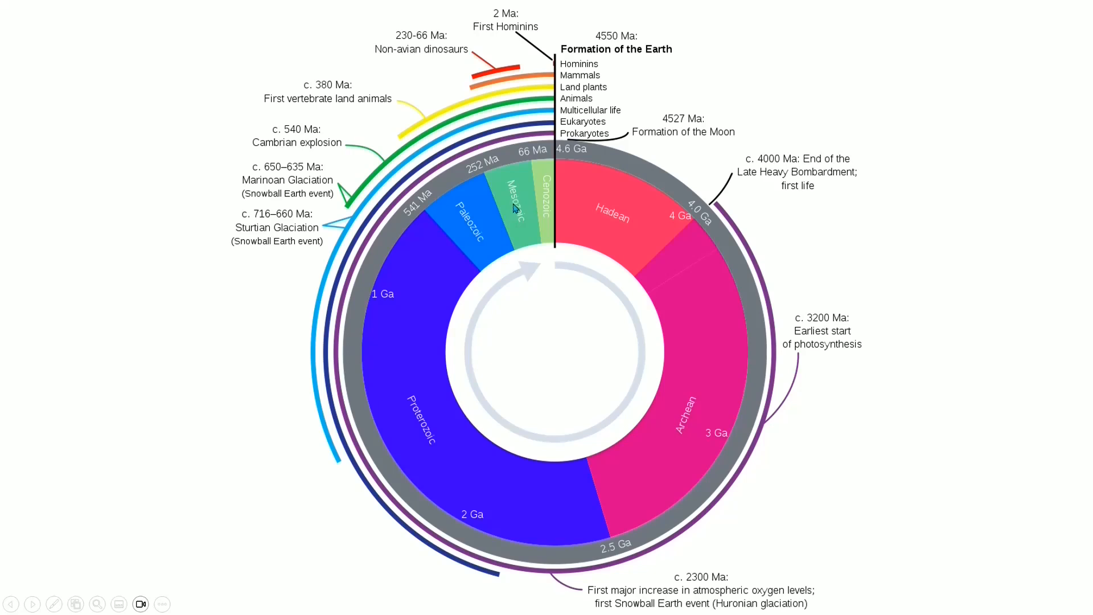
{"action": "mouse_move", "coordinate": [546, 201]}
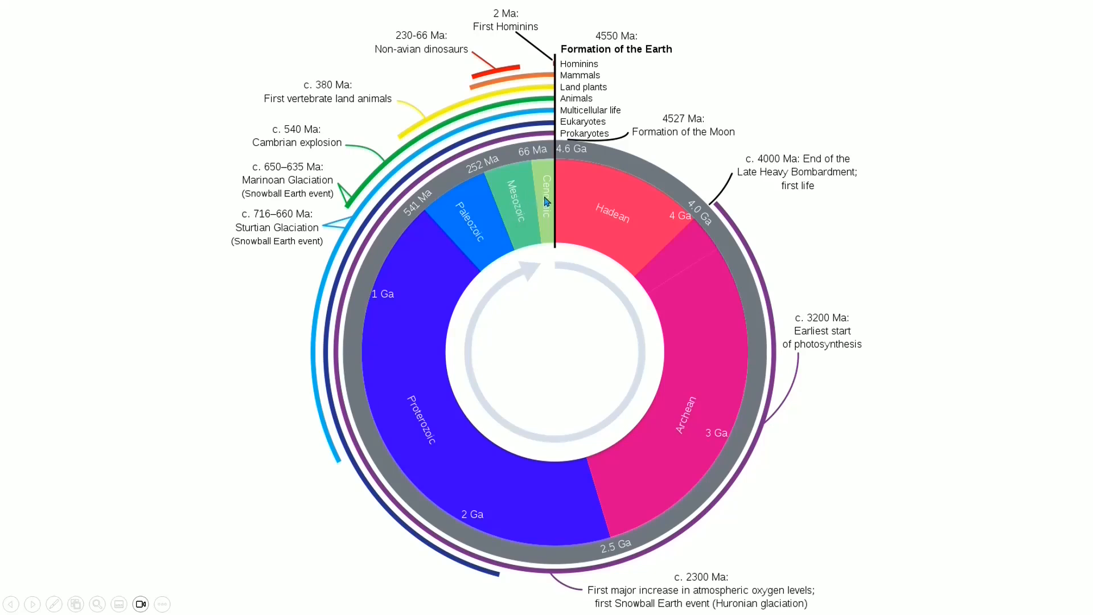
{"action": "mouse_move", "coordinate": [525, 165]}
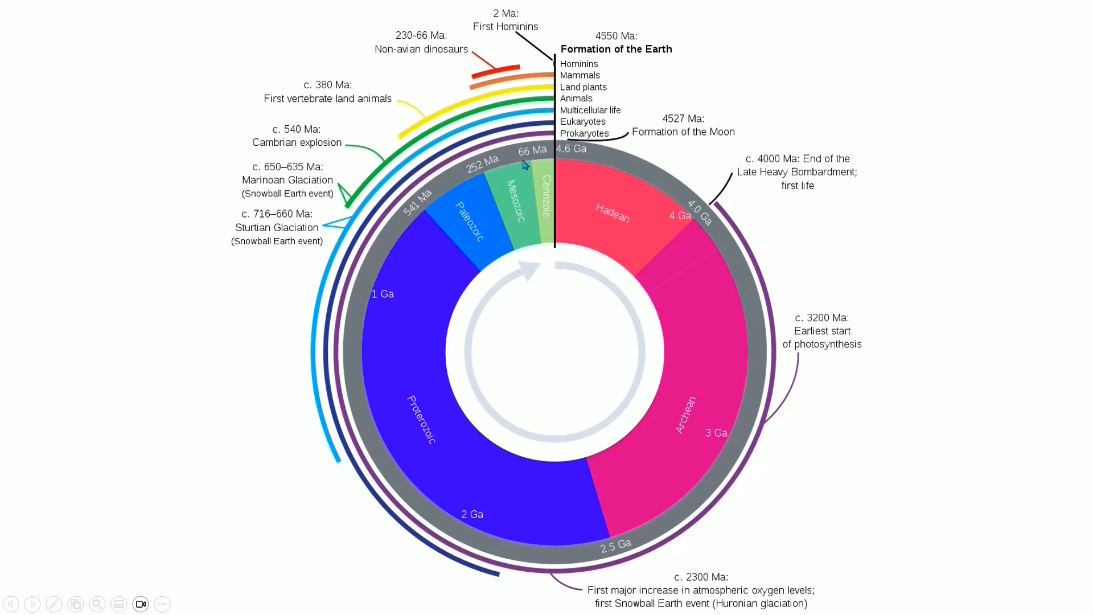
{"action": "mouse_move", "coordinate": [500, 200]}
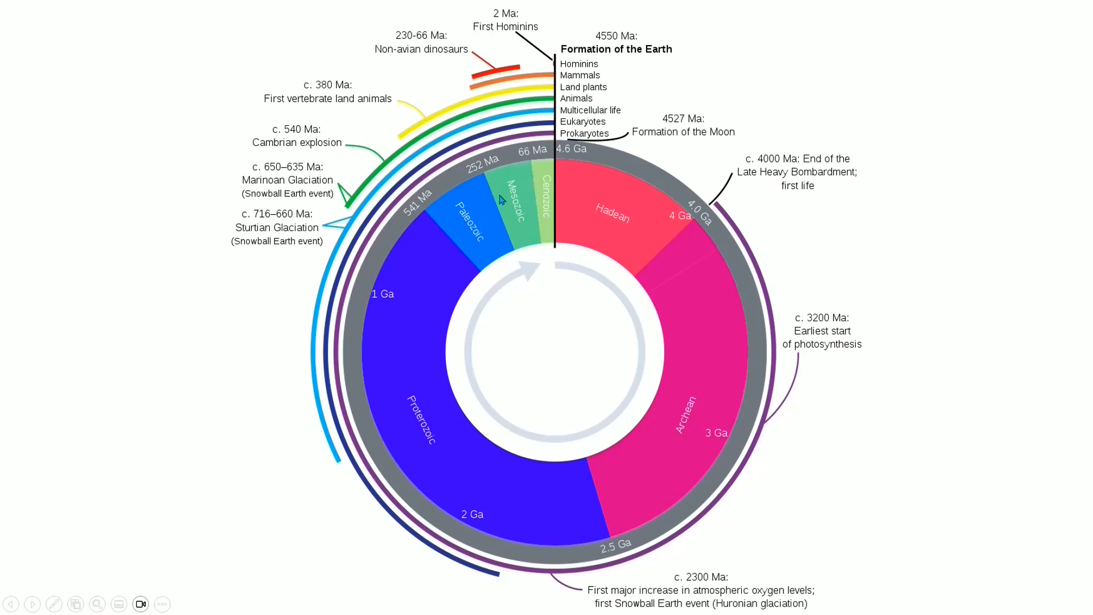
{"action": "mouse_move", "coordinate": [614, 217]}
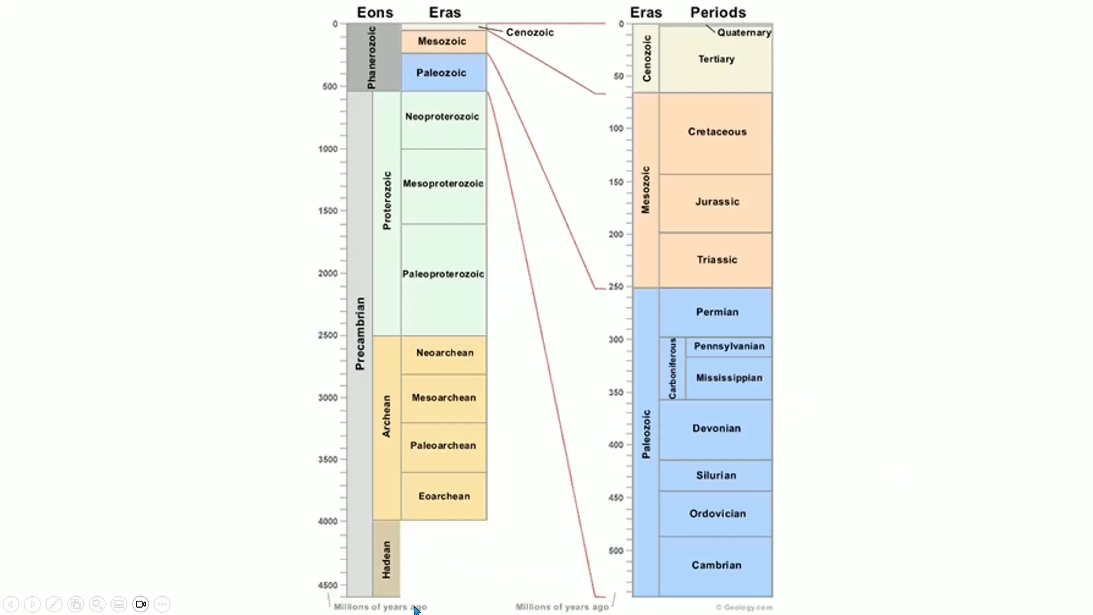
{"action": "mouse_move", "coordinate": [464, 263]}
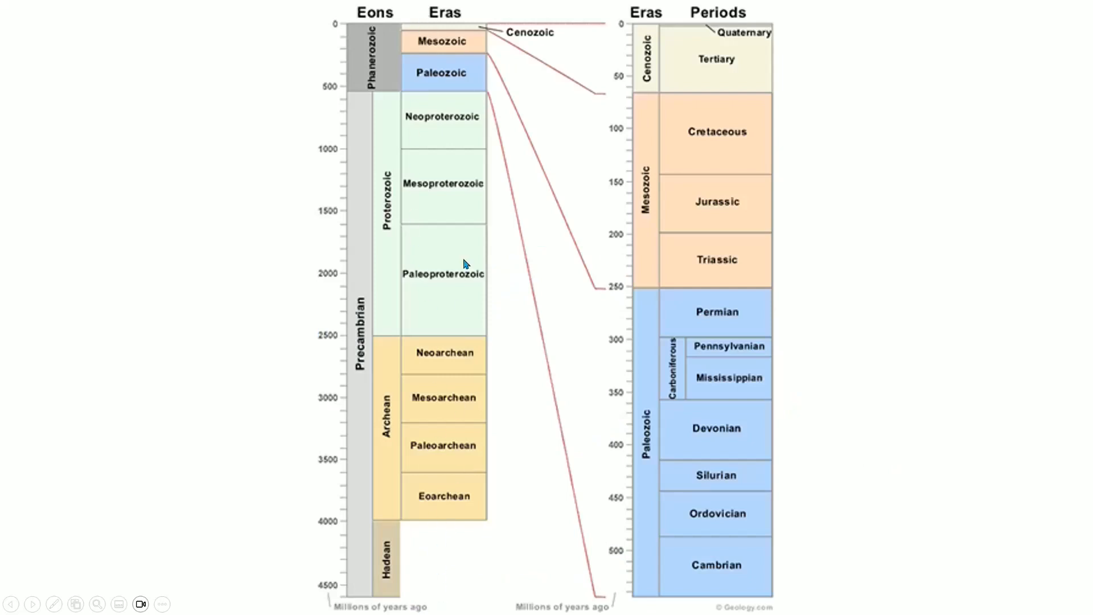
{"action": "mouse_move", "coordinate": [328, 592]}
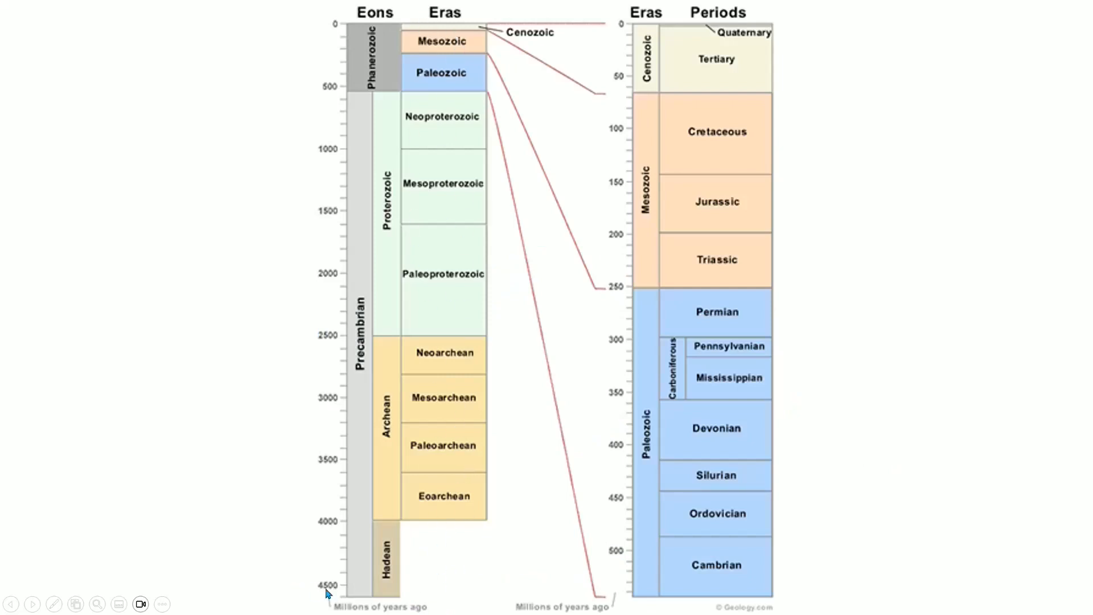
{"action": "mouse_move", "coordinate": [342, 598]}
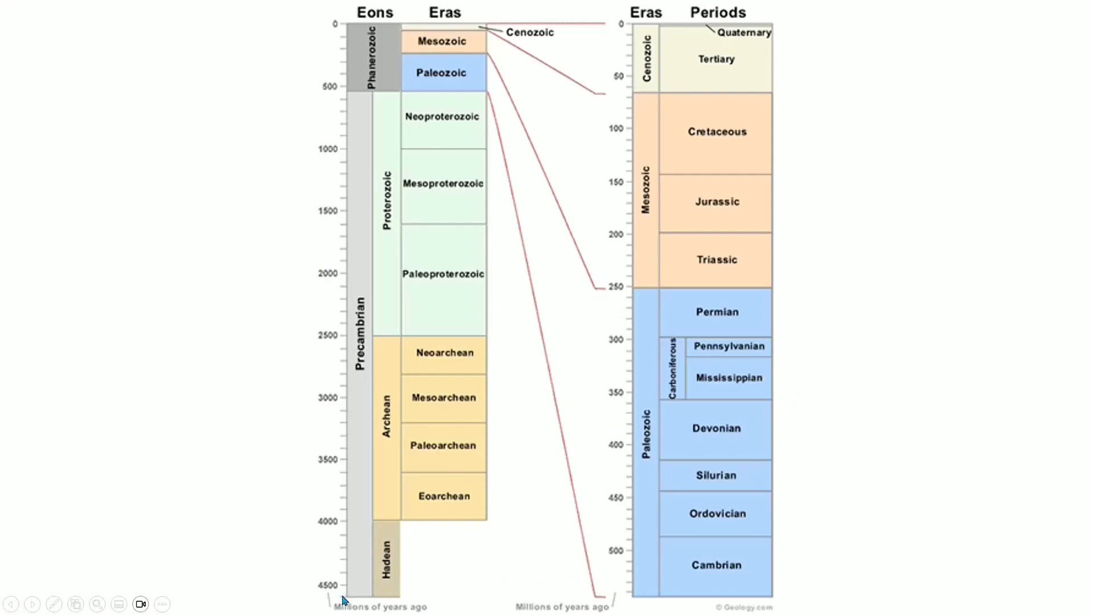
{"action": "mouse_move", "coordinate": [329, 101]}
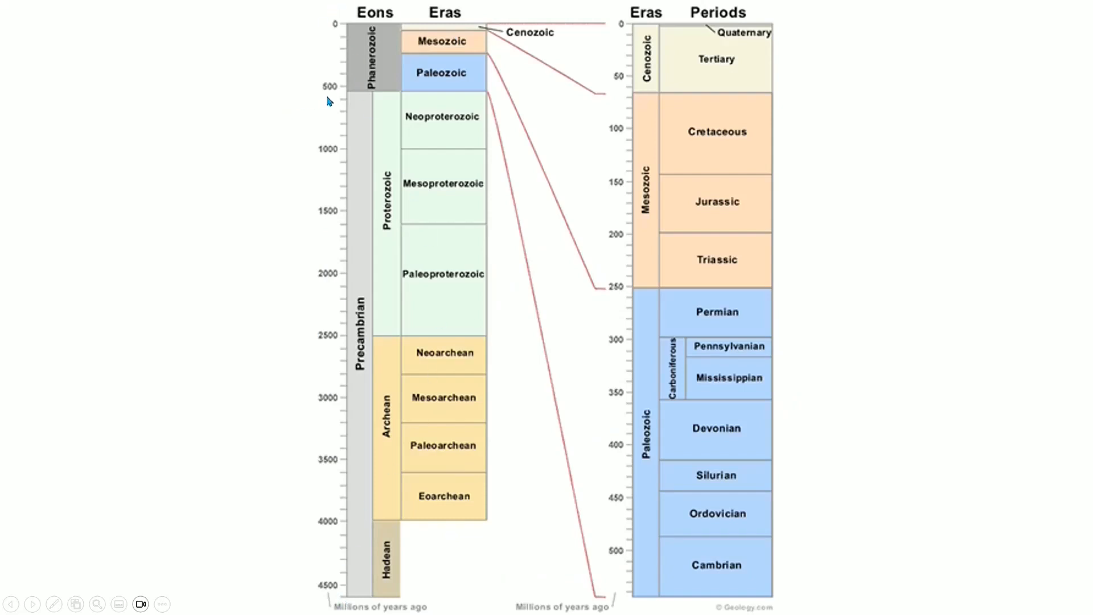
{"action": "mouse_move", "coordinate": [378, 91]}
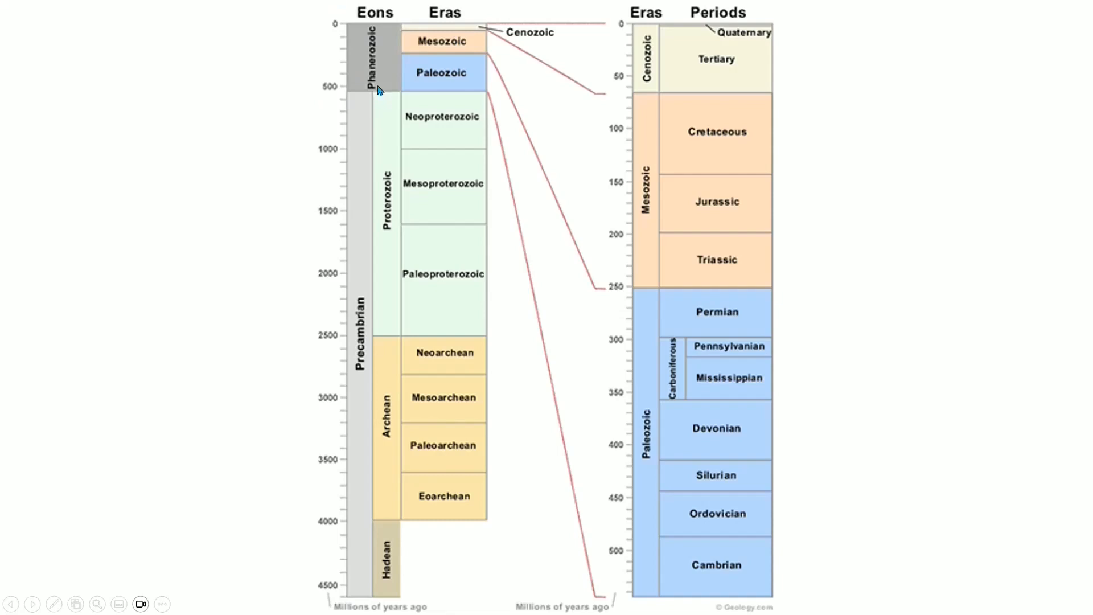
{"action": "mouse_move", "coordinate": [368, 85]}
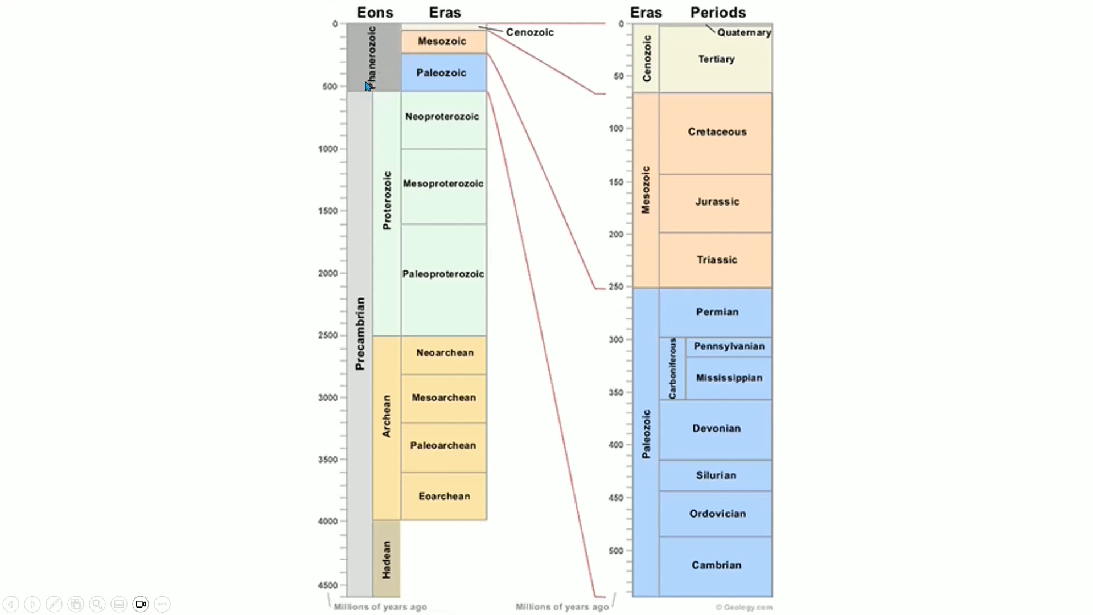
{"action": "mouse_move", "coordinate": [339, 601]}
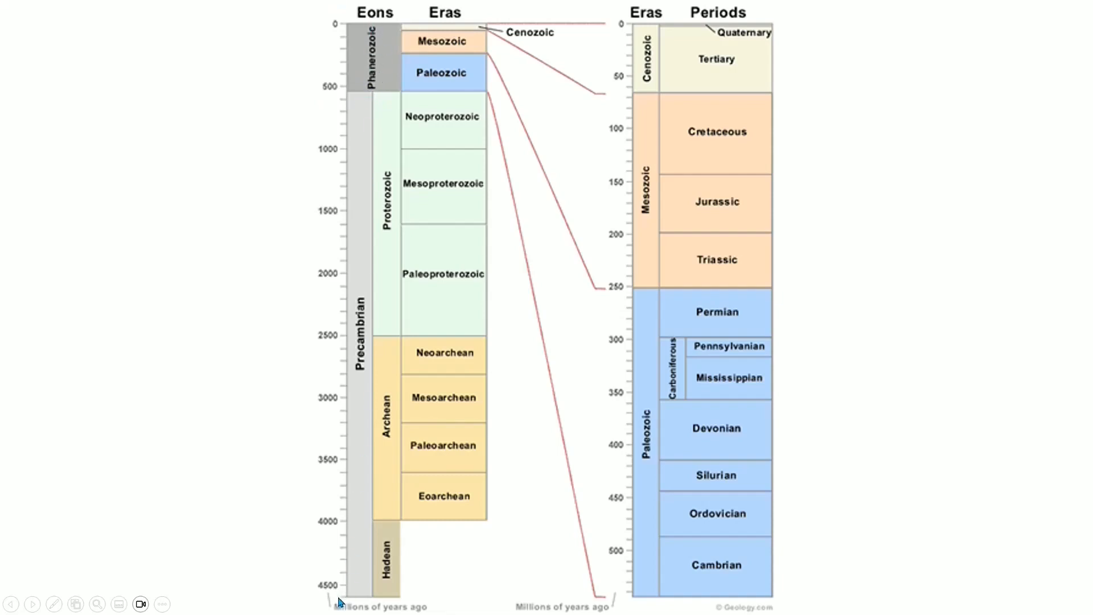
{"action": "mouse_move", "coordinate": [571, 162]}
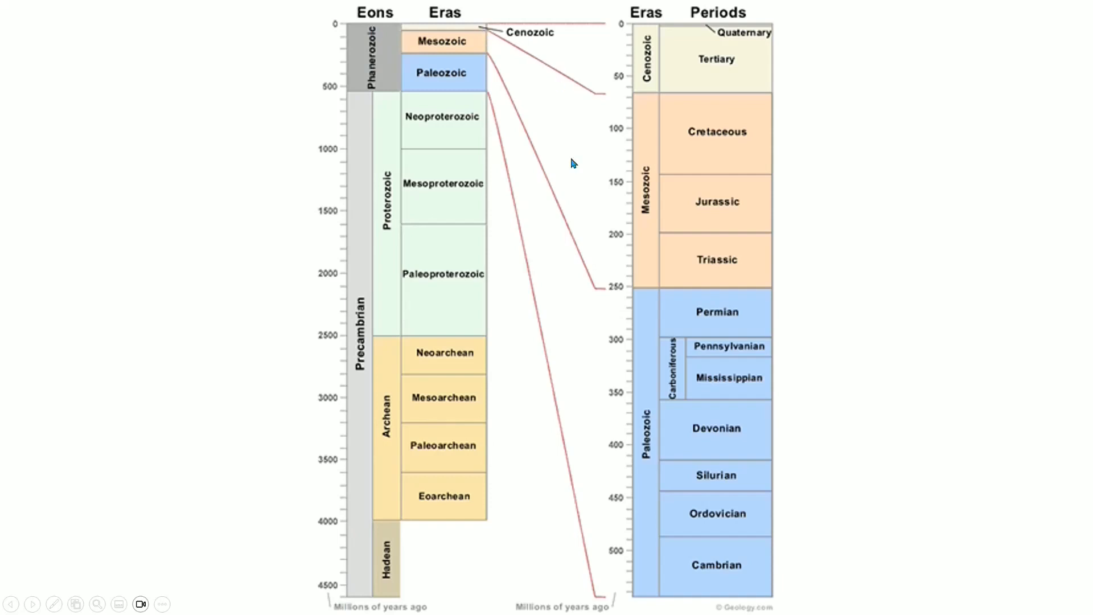
{"action": "mouse_move", "coordinate": [348, 63]}
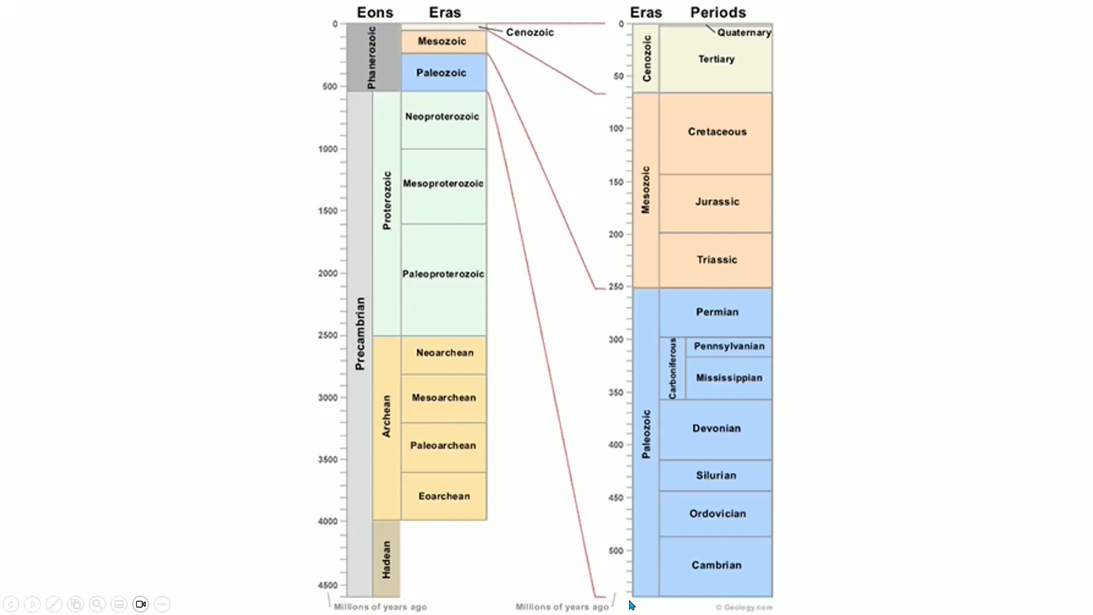
{"action": "mouse_move", "coordinate": [641, 611]}
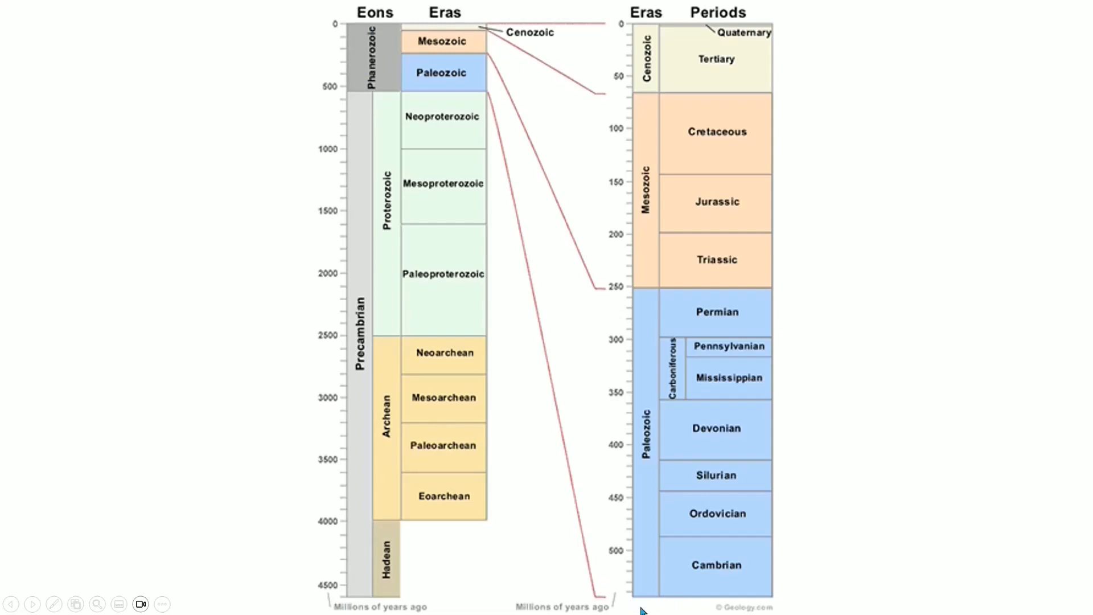
{"action": "mouse_move", "coordinate": [725, 293]}
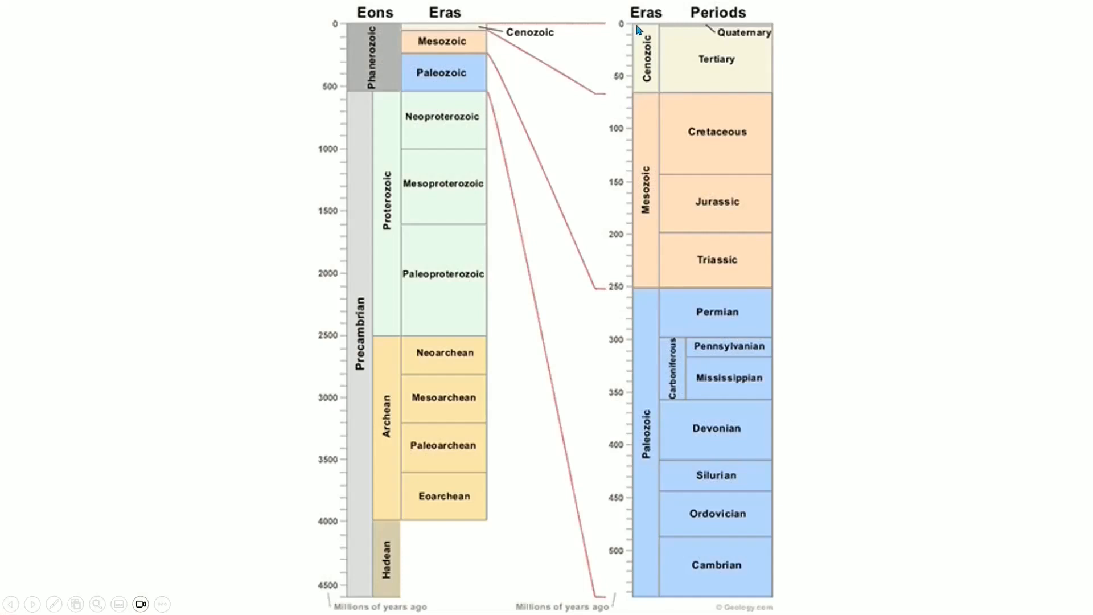
{"action": "mouse_move", "coordinate": [692, 33]}
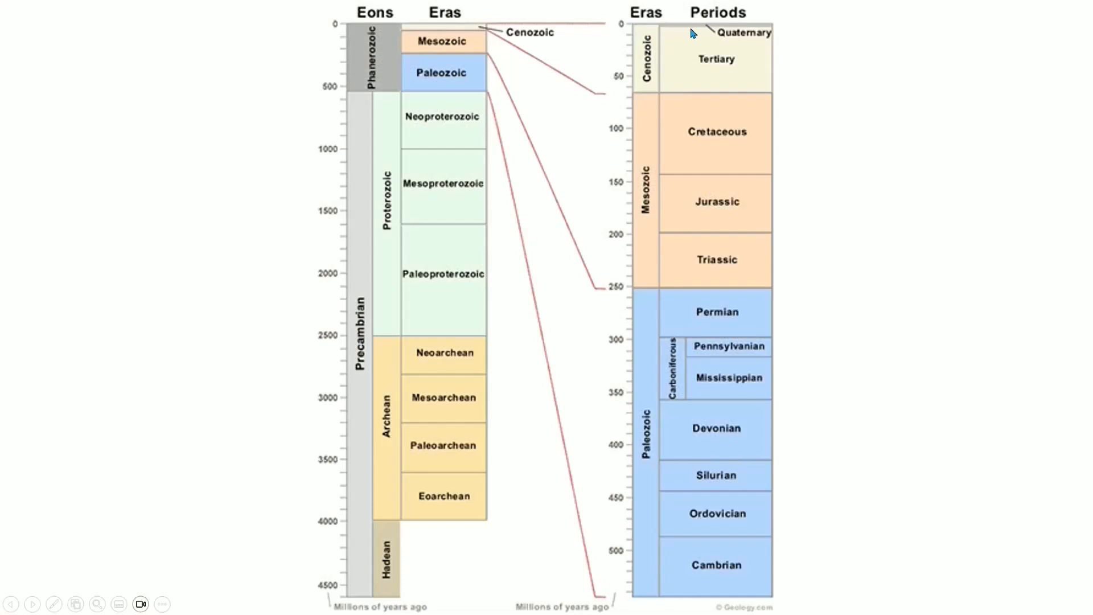
{"action": "mouse_move", "coordinate": [632, 35]}
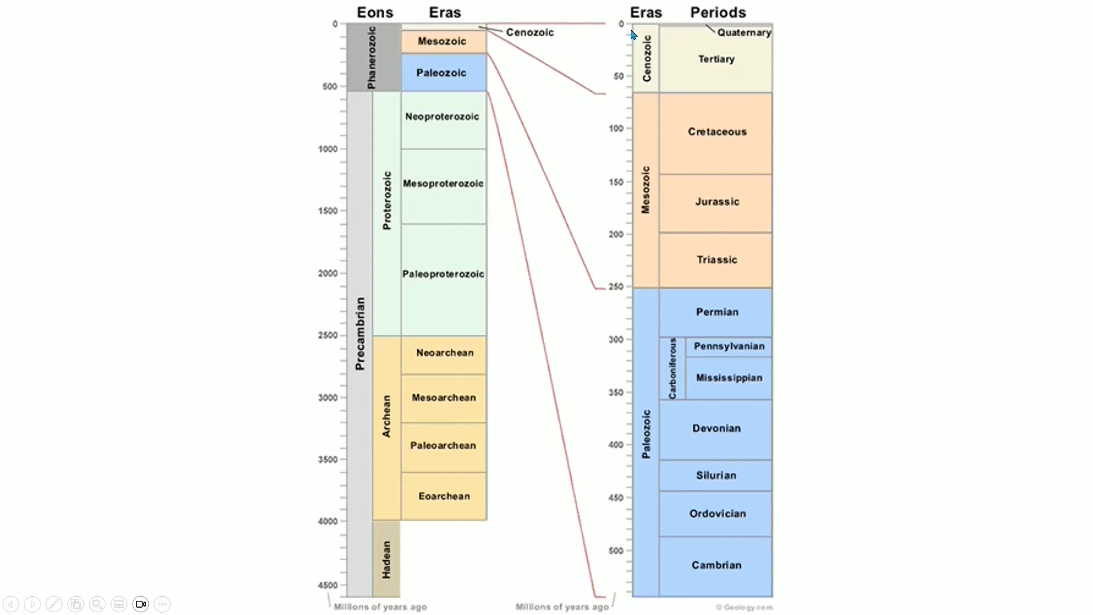
{"action": "mouse_move", "coordinate": [681, 41]}
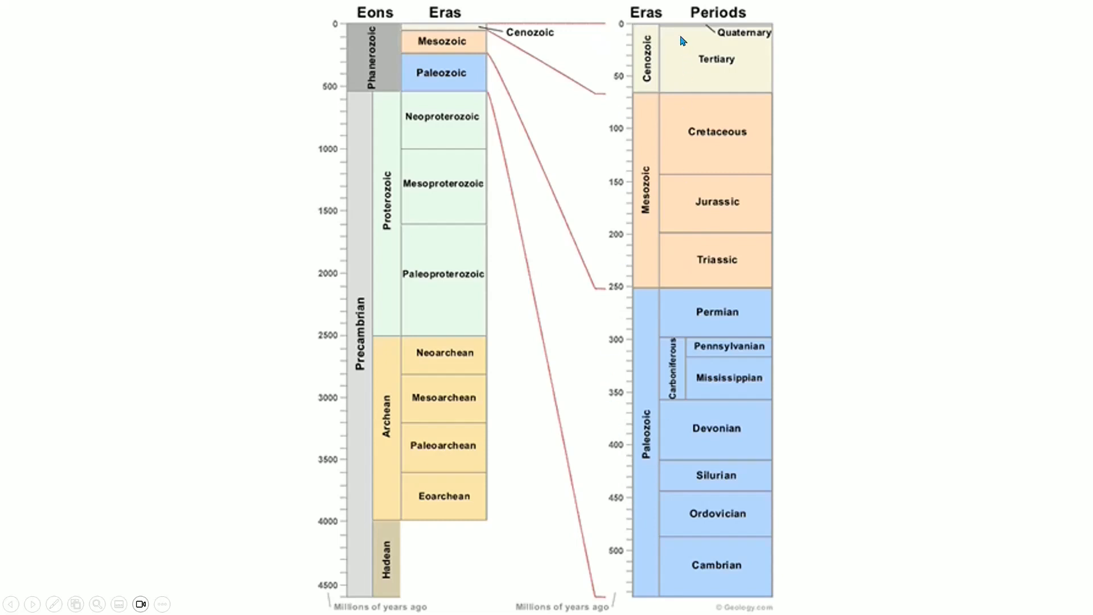
{"action": "mouse_move", "coordinate": [723, 35]}
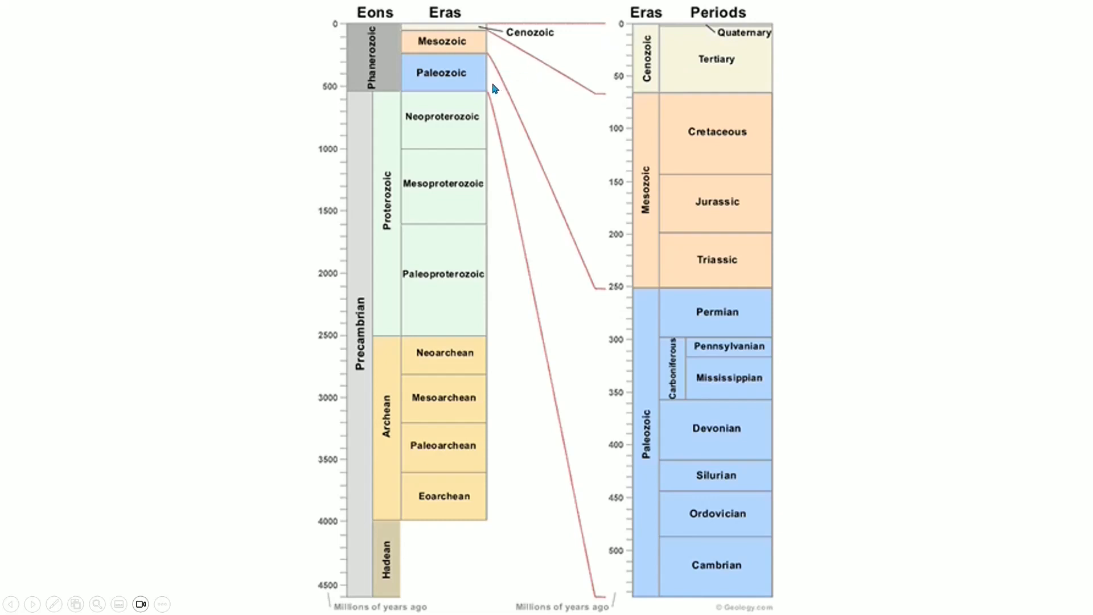
{"action": "mouse_move", "coordinate": [914, 258]}
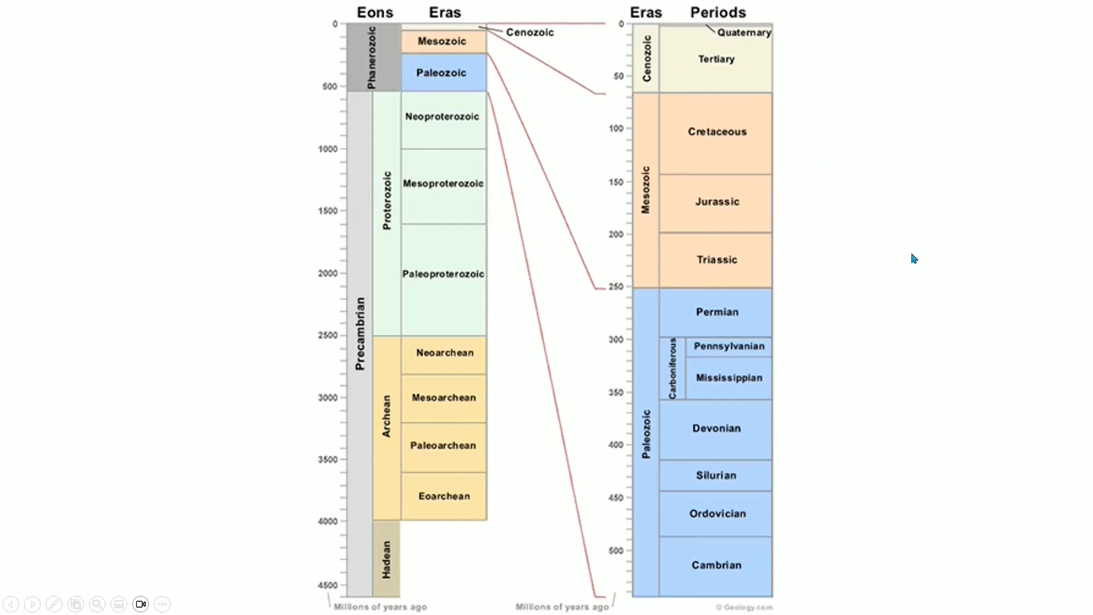
{"action": "mouse_move", "coordinate": [889, 281]}
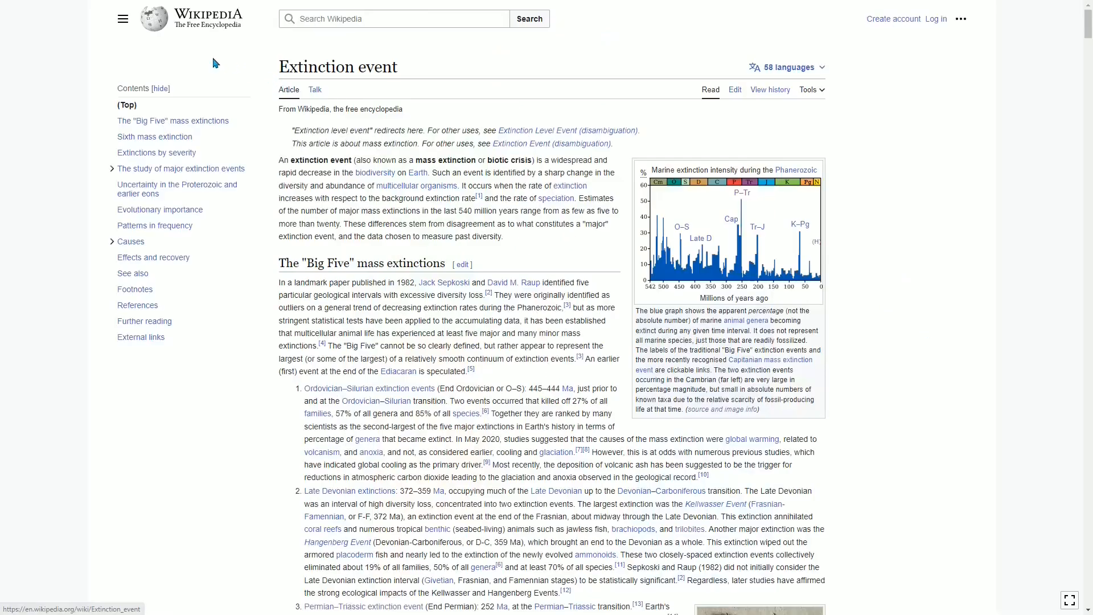
{"action": "mouse_move", "coordinate": [267, 75]}
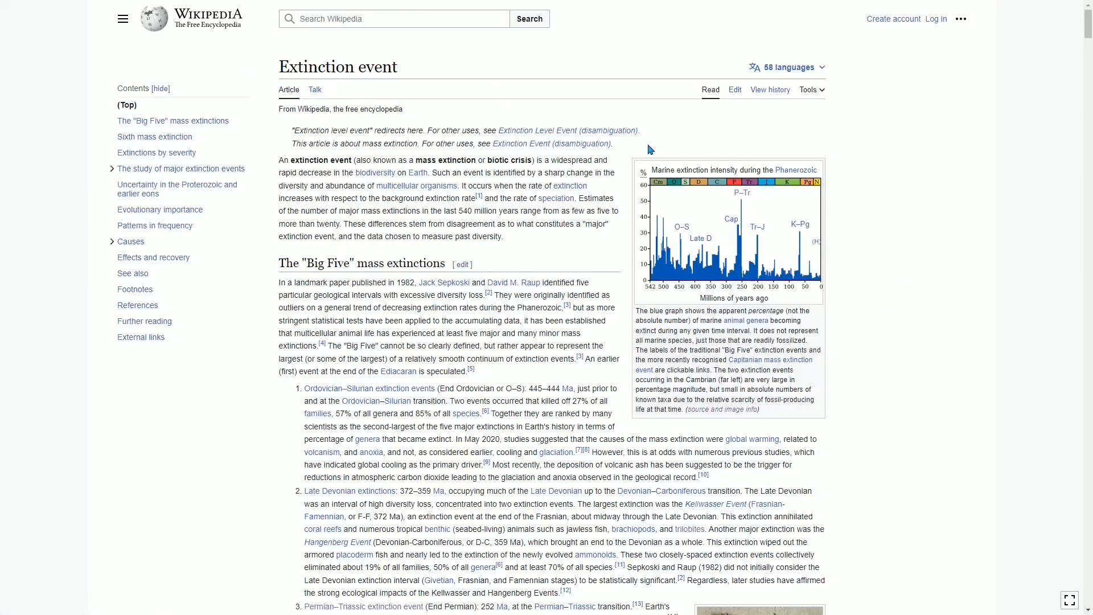
{"action": "mouse_move", "coordinate": [730, 131]}
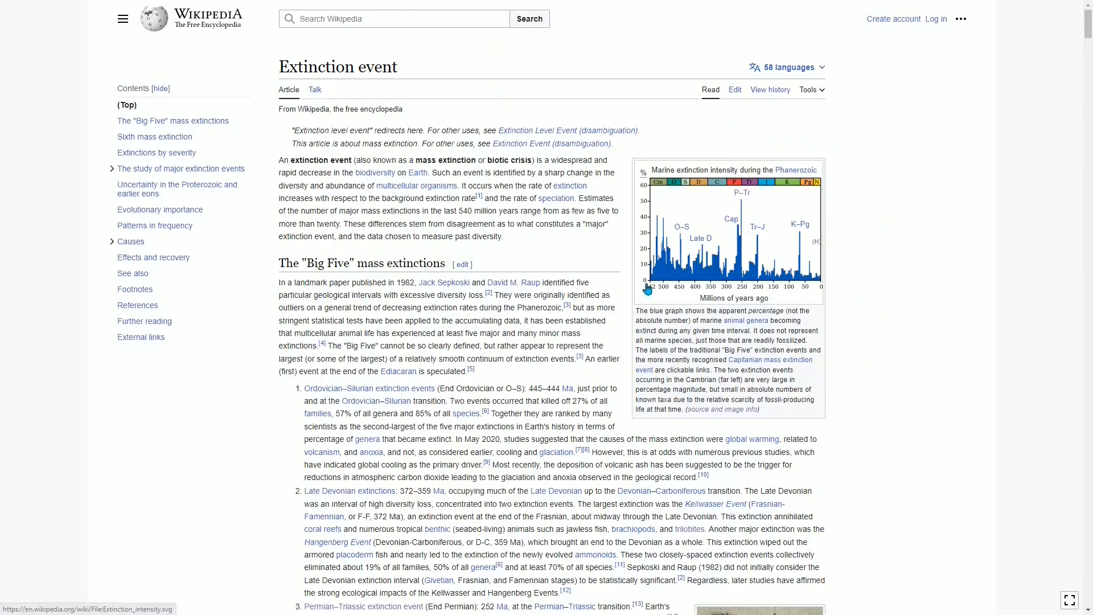
{"action": "mouse_move", "coordinate": [819, 174]}
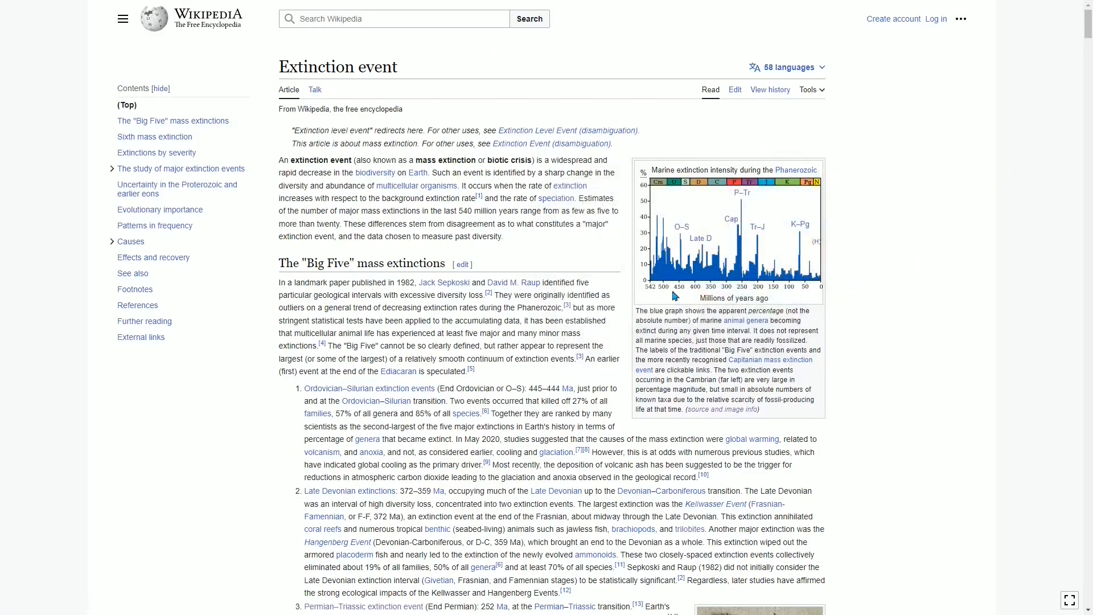
{"action": "mouse_move", "coordinate": [822, 303]}
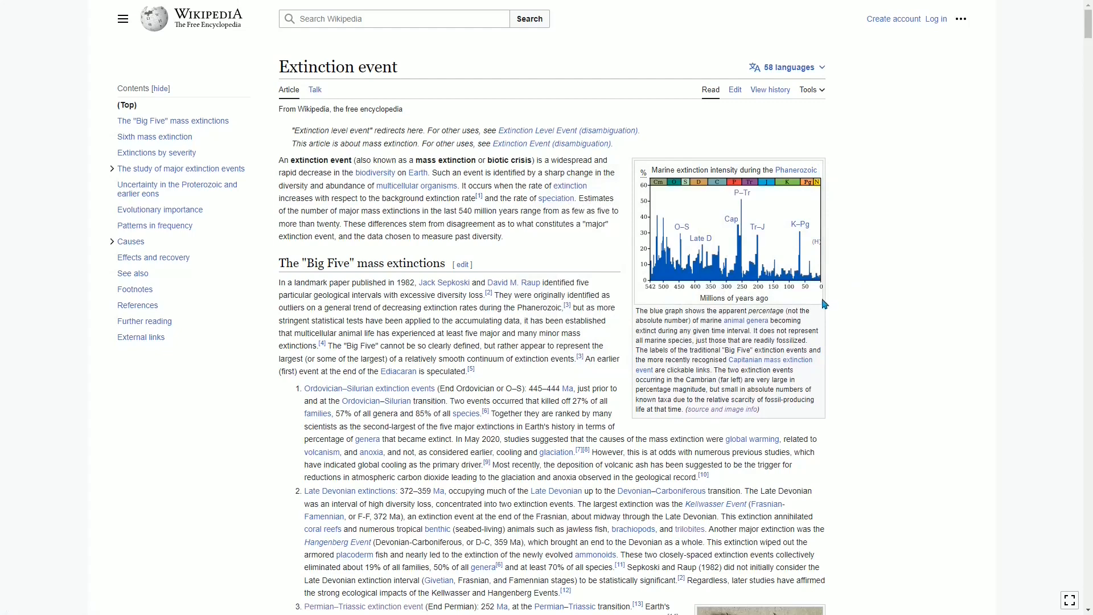
{"action": "mouse_move", "coordinate": [816, 297]}
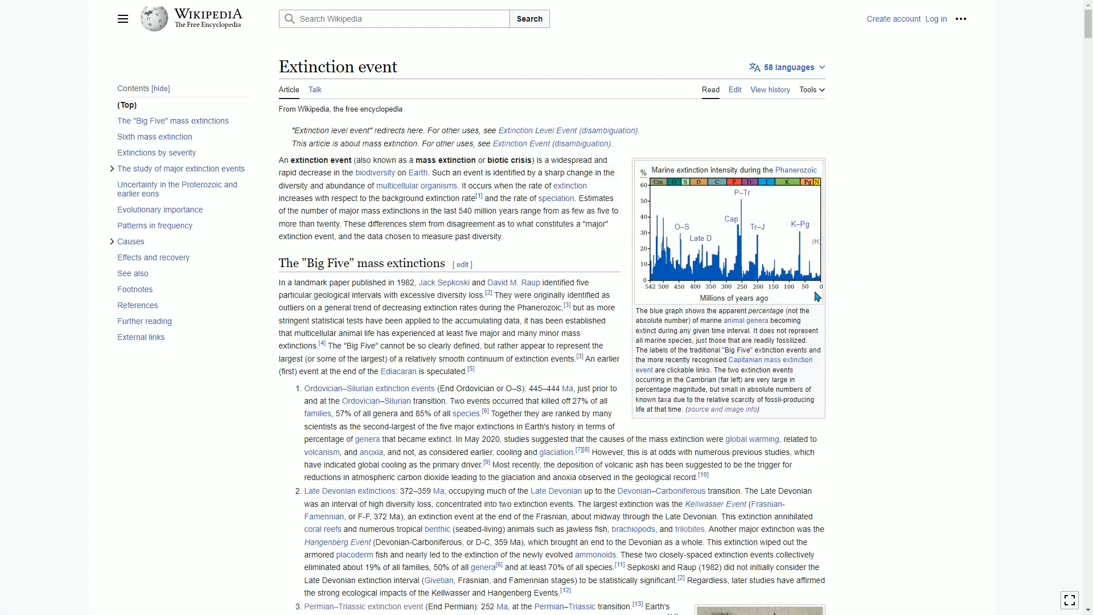
{"action": "mouse_move", "coordinate": [742, 198]}
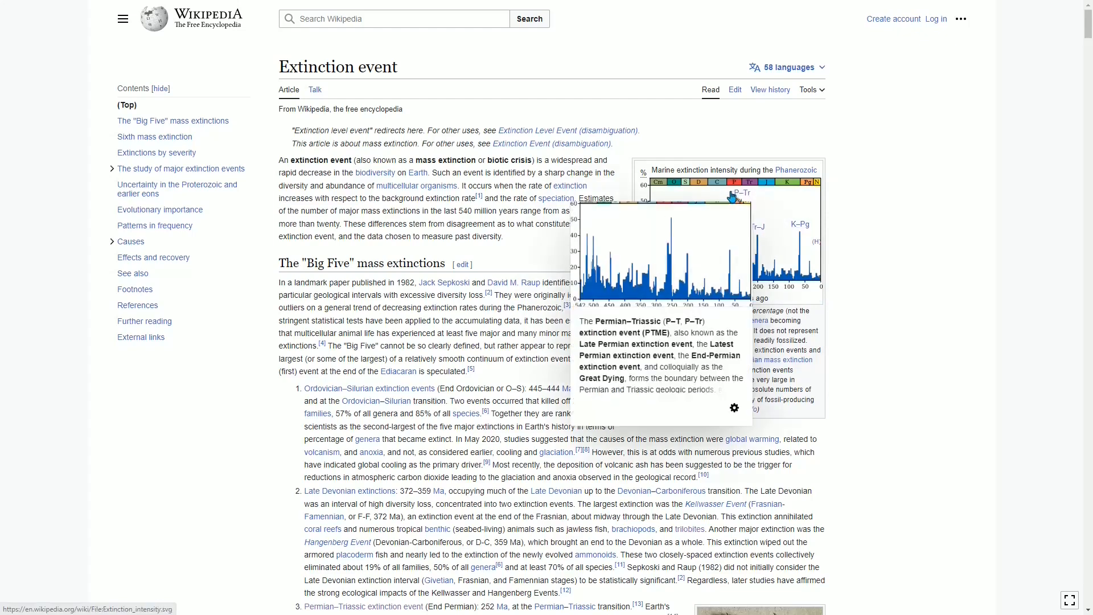
{"action": "mouse_move", "coordinate": [731, 197]}
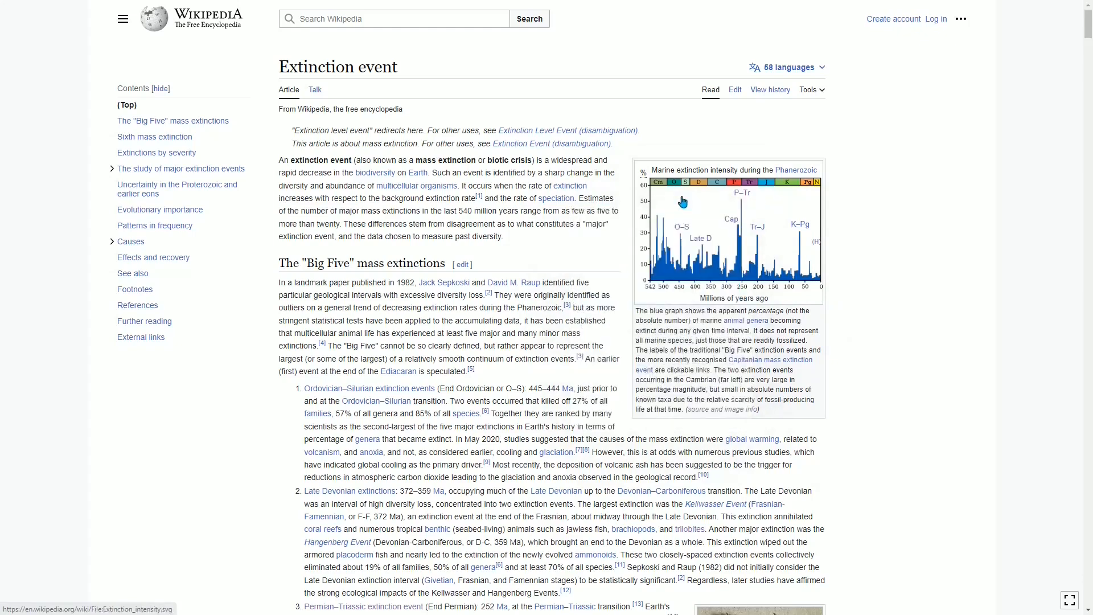
{"action": "mouse_move", "coordinate": [682, 201]}
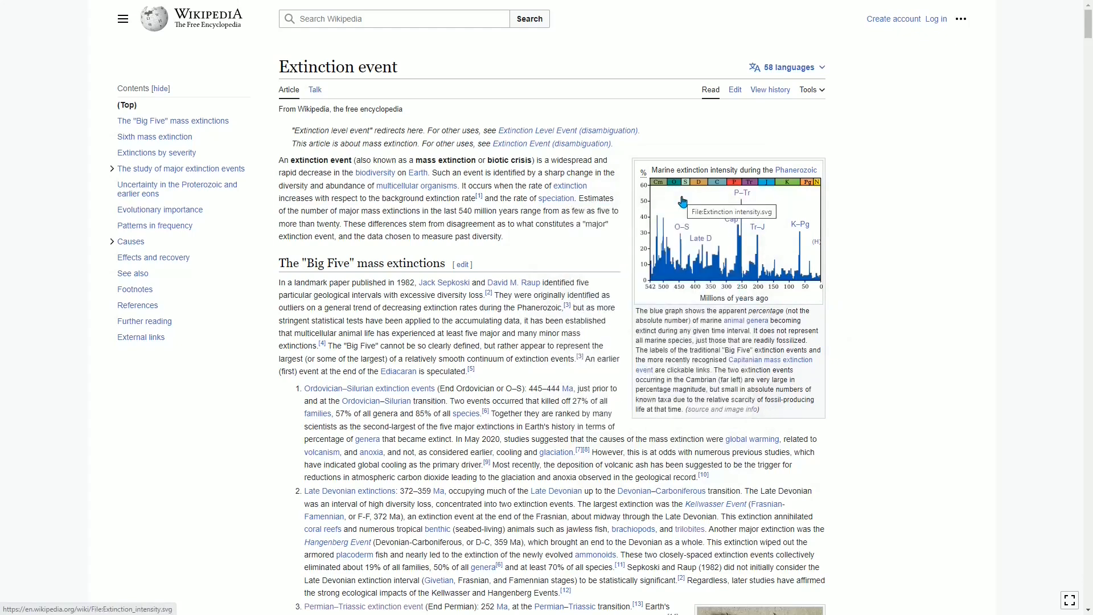
{"action": "mouse_move", "coordinate": [747, 203]}
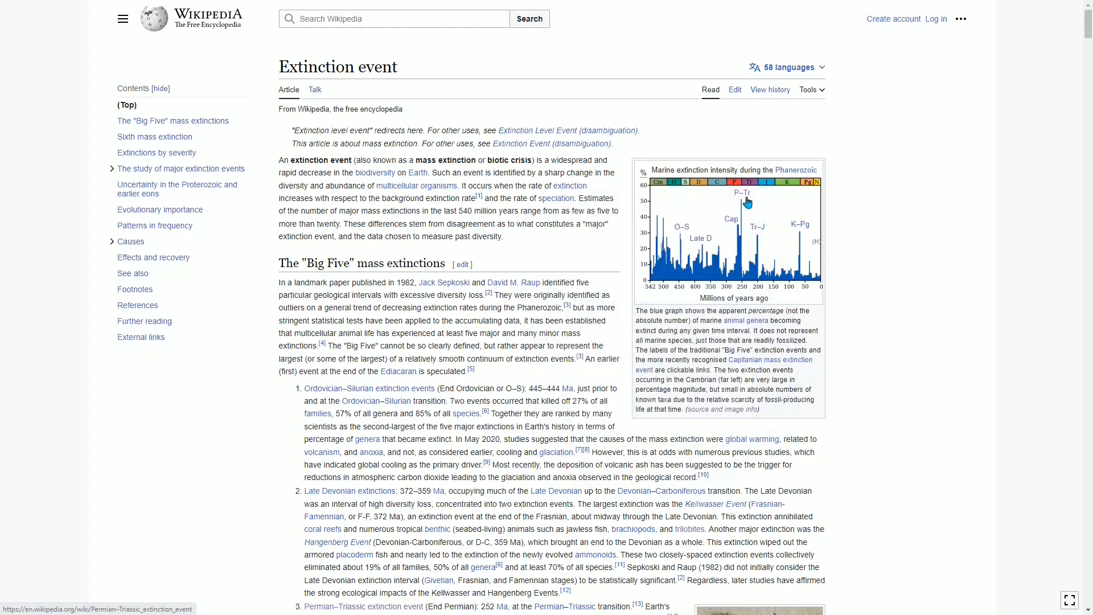
{"action": "mouse_move", "coordinate": [783, 222]}
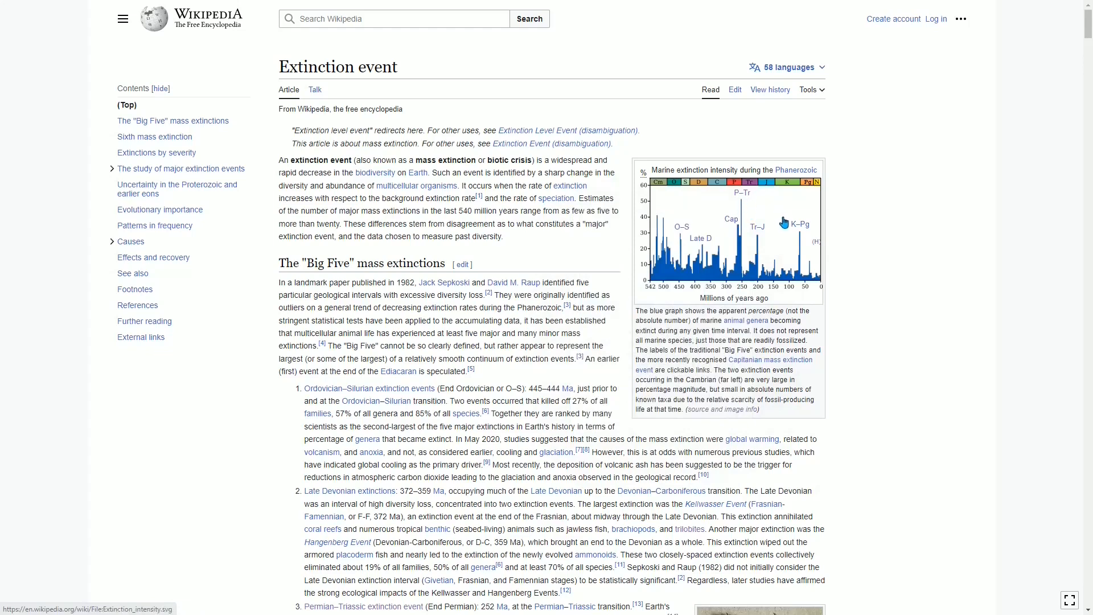
{"action": "mouse_move", "coordinate": [799, 225]}
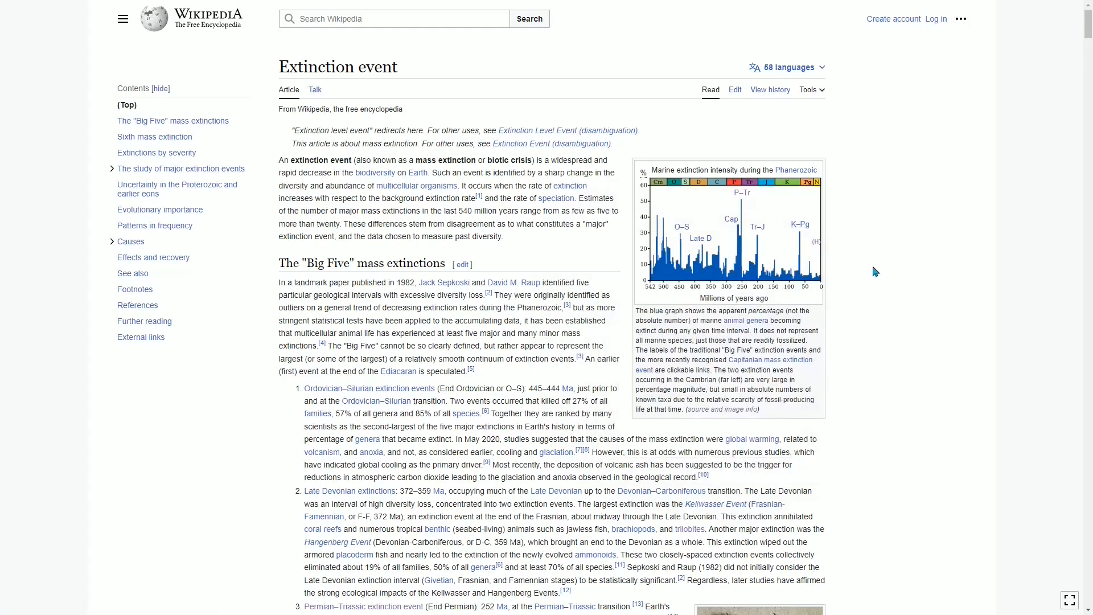
{"action": "mouse_move", "coordinate": [805, 282]}
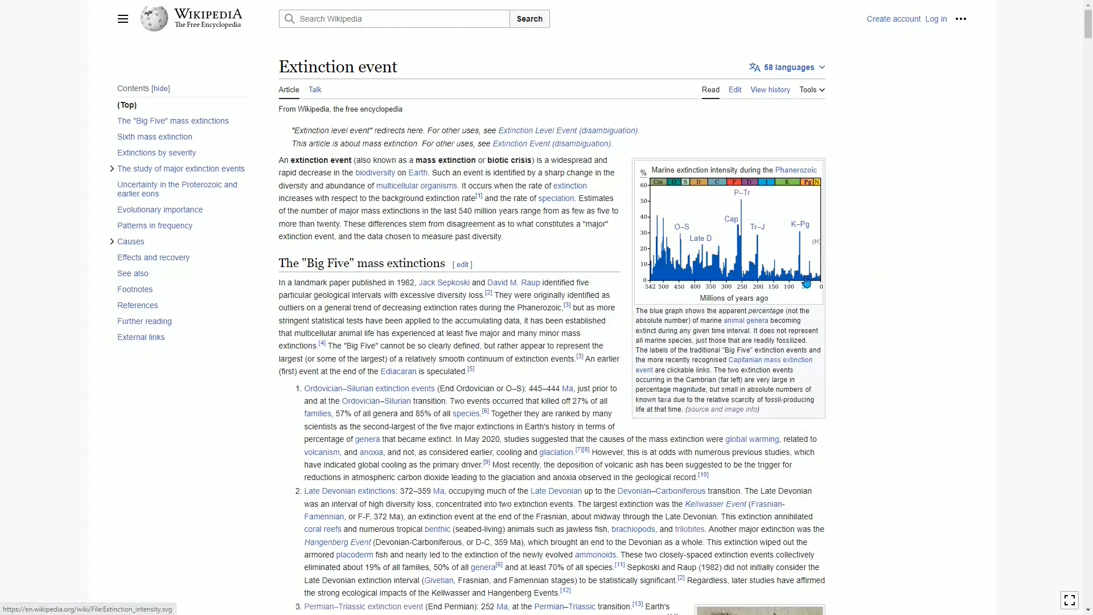
{"action": "mouse_move", "coordinate": [800, 290]}
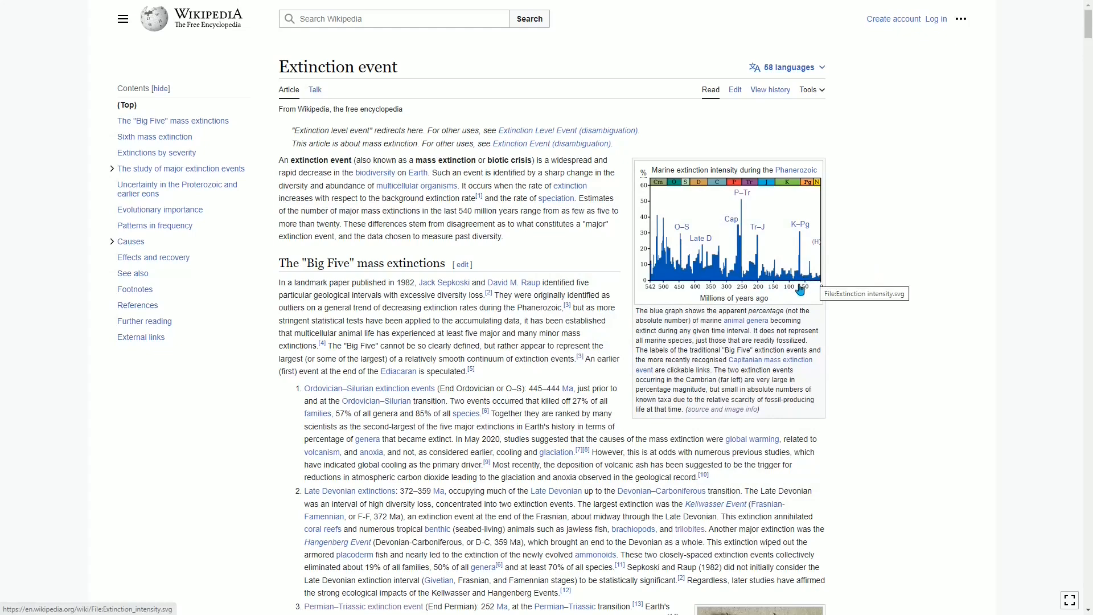
{"action": "mouse_move", "coordinate": [742, 267]}
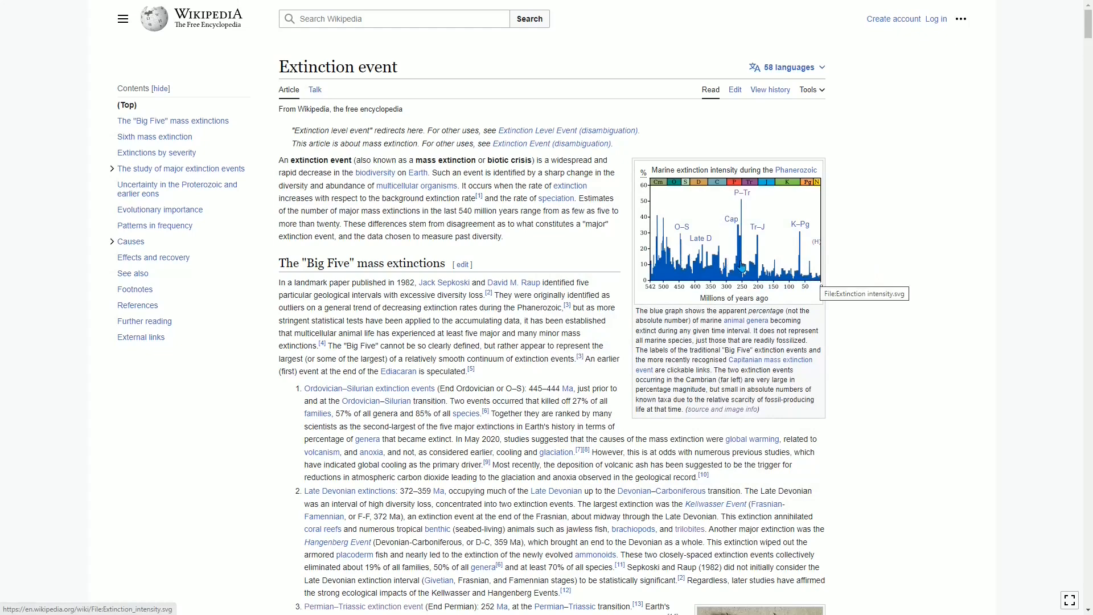
{"action": "mouse_move", "coordinate": [840, 284]}
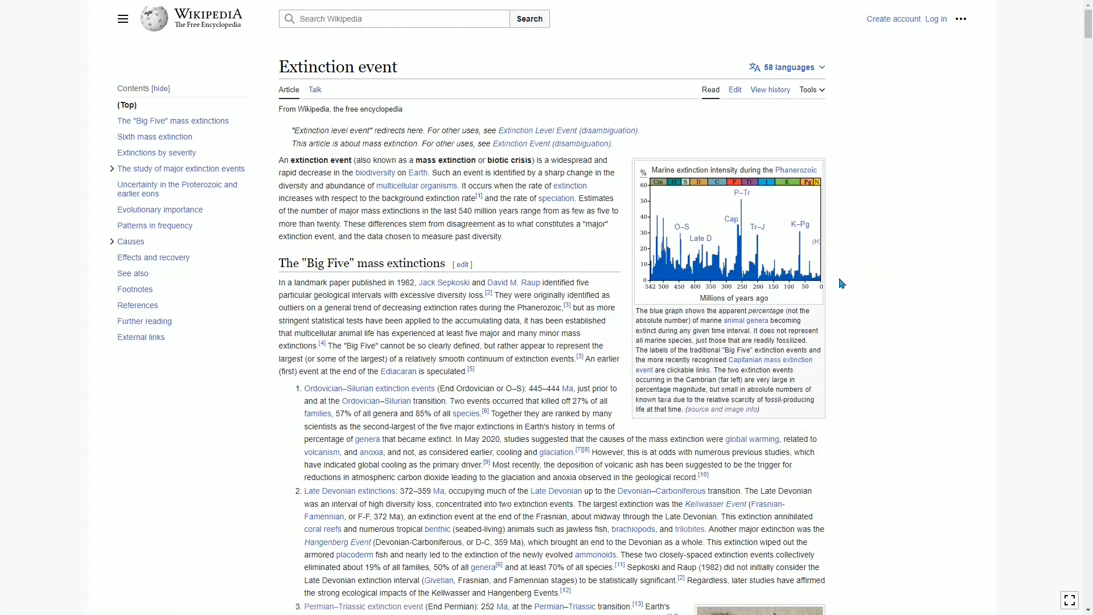
{"action": "mouse_move", "coordinate": [853, 277]}
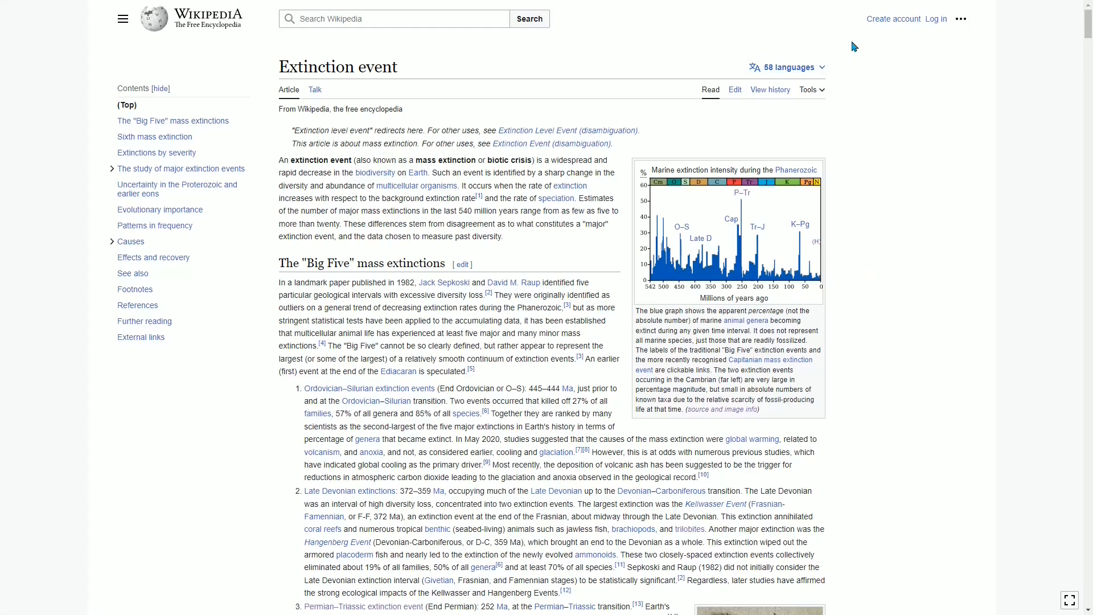
{"action": "mouse_move", "coordinate": [882, 271]}
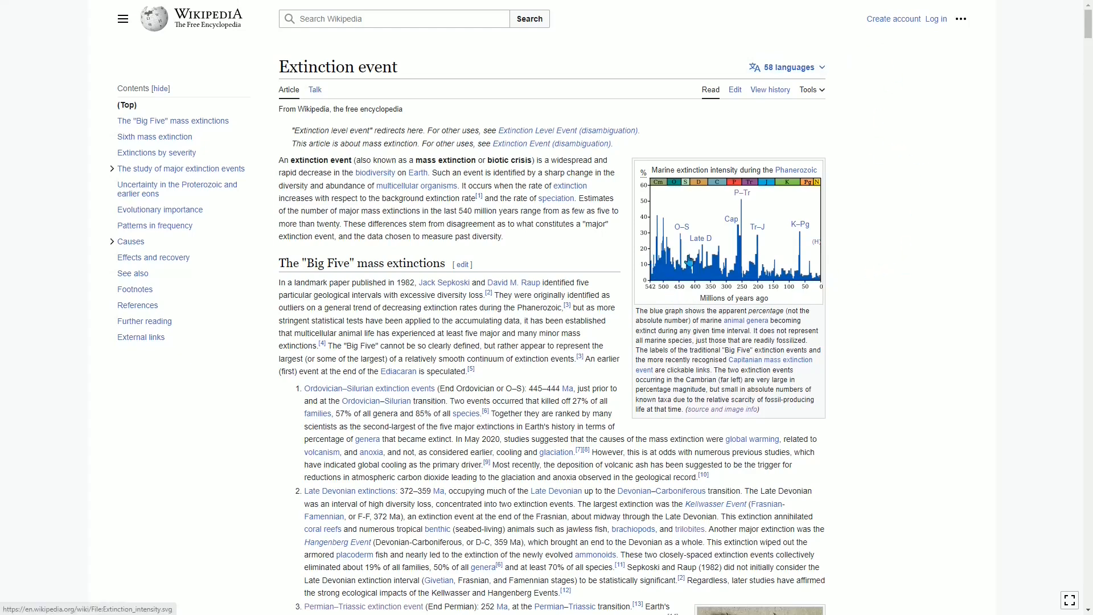
{"action": "mouse_move", "coordinate": [782, 280]}
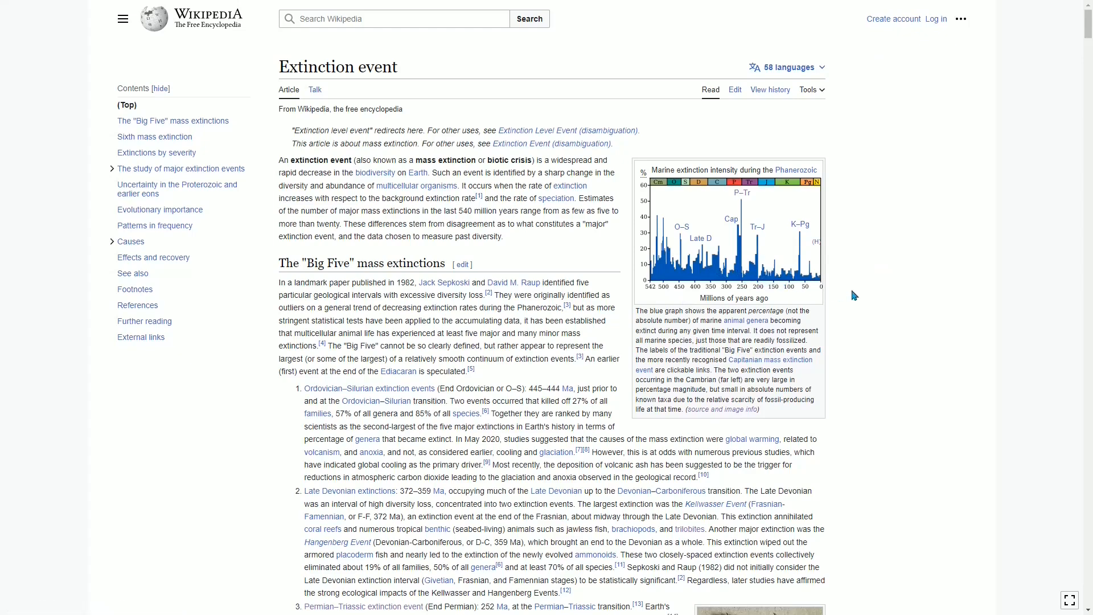
{"action": "mouse_move", "coordinate": [742, 271]}
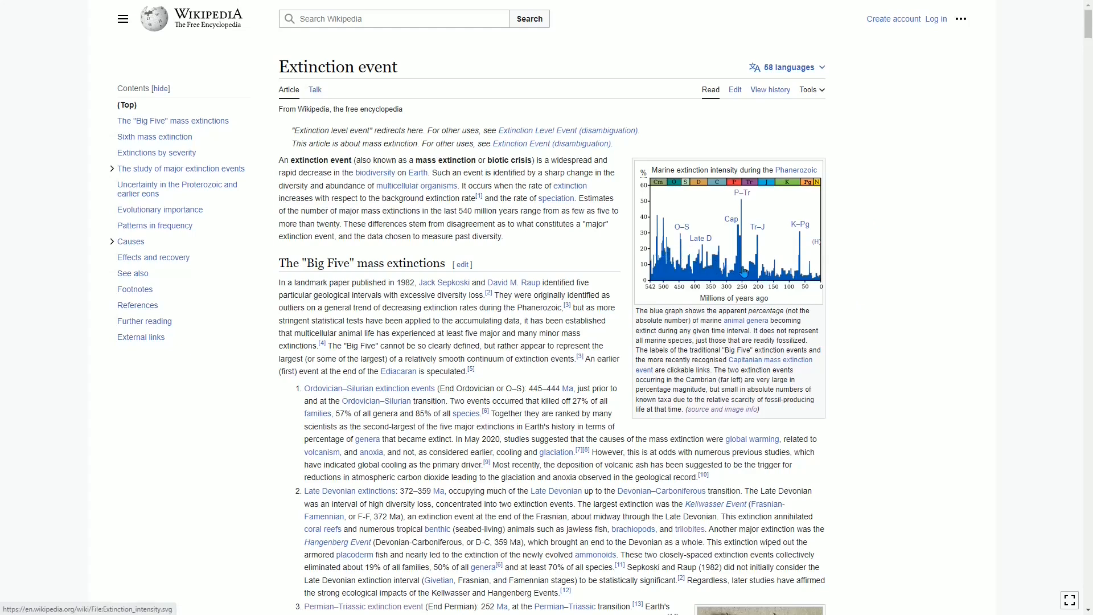
{"action": "mouse_move", "coordinate": [828, 285]}
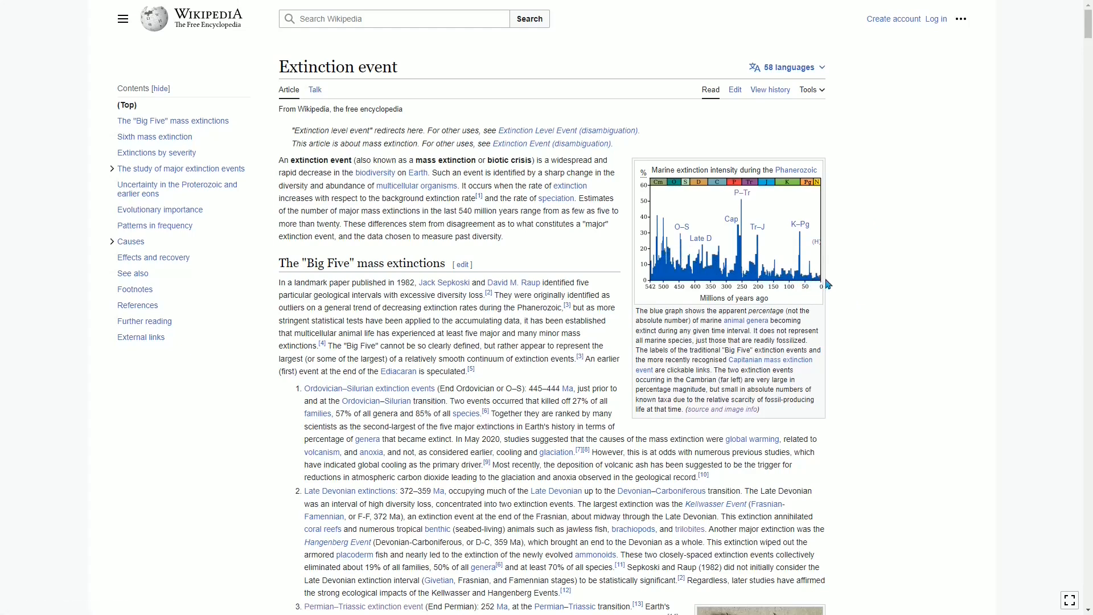
{"action": "mouse_move", "coordinate": [759, 197]}
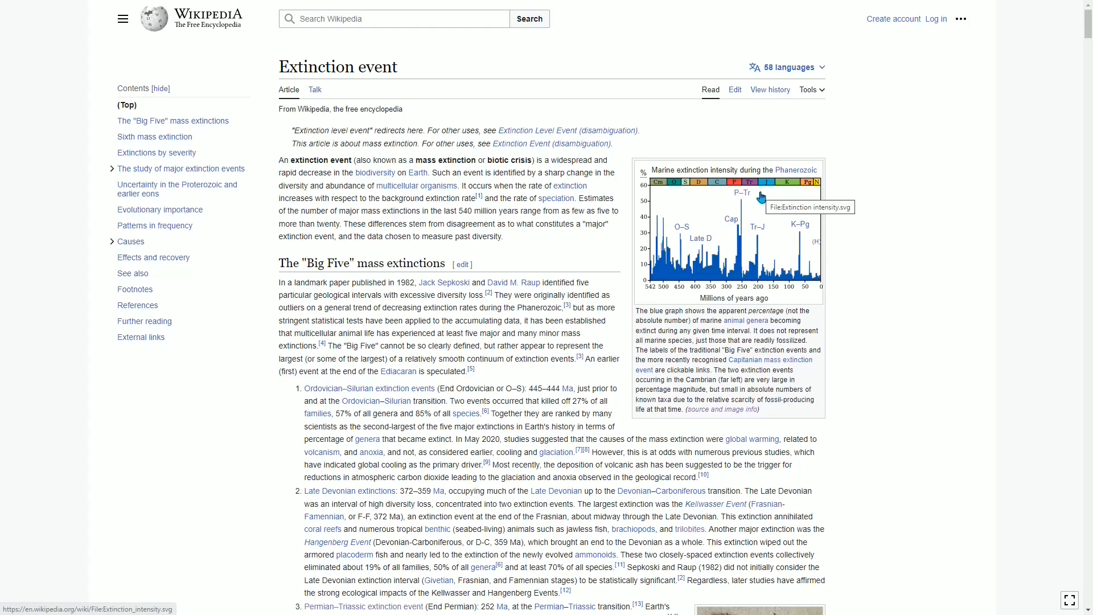
{"action": "mouse_move", "coordinate": [902, 191]}
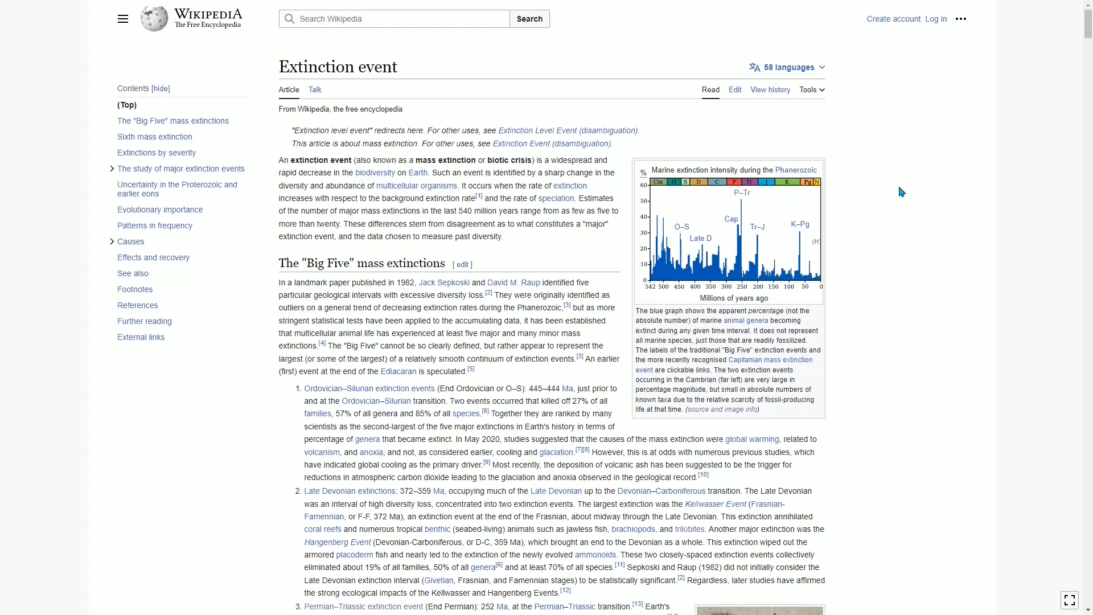
{"action": "mouse_move", "coordinate": [869, 260]}
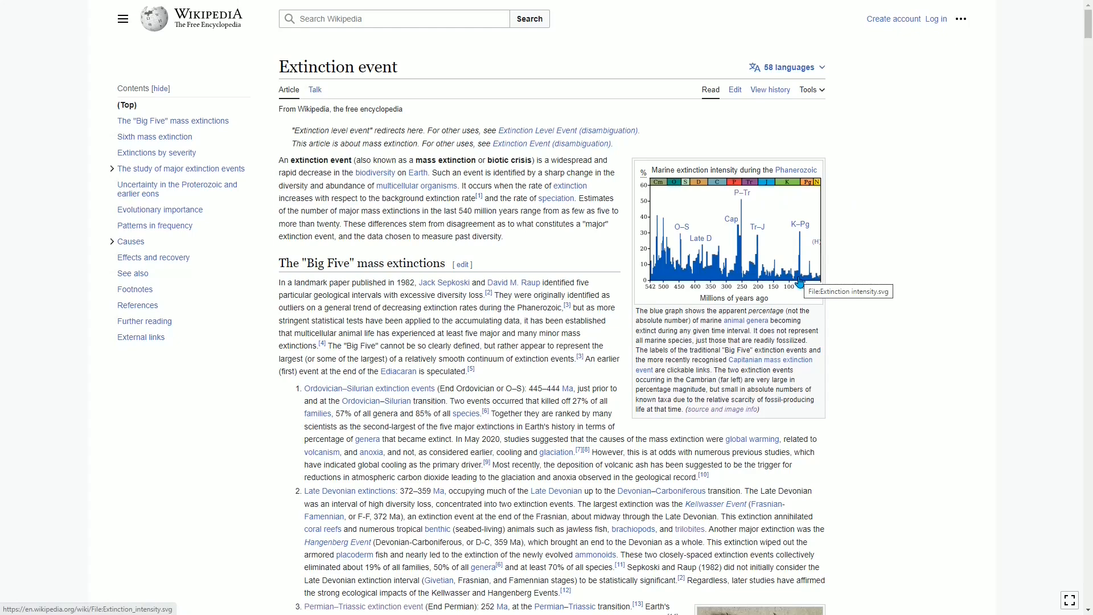
{"action": "mouse_move", "coordinate": [799, 284]}
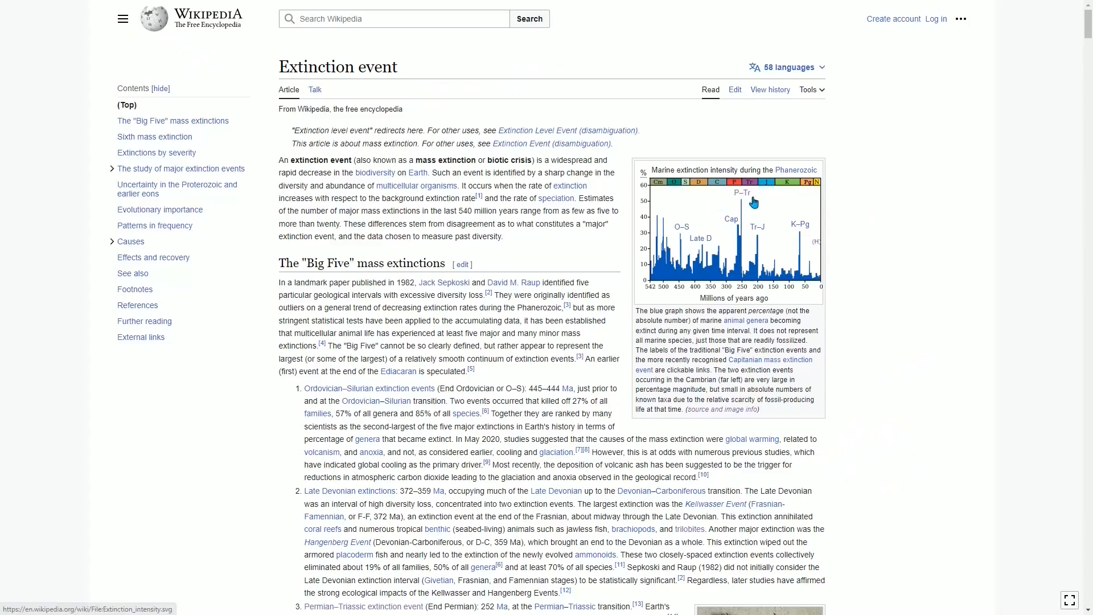
{"action": "mouse_move", "coordinate": [753, 202]}
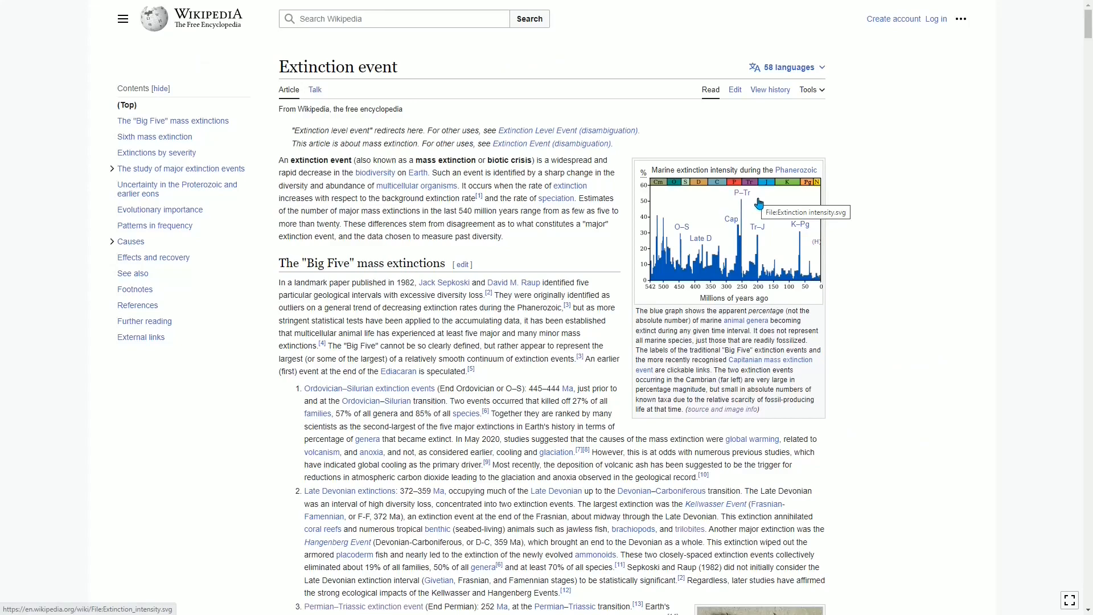
{"action": "mouse_move", "coordinate": [740, 215]}
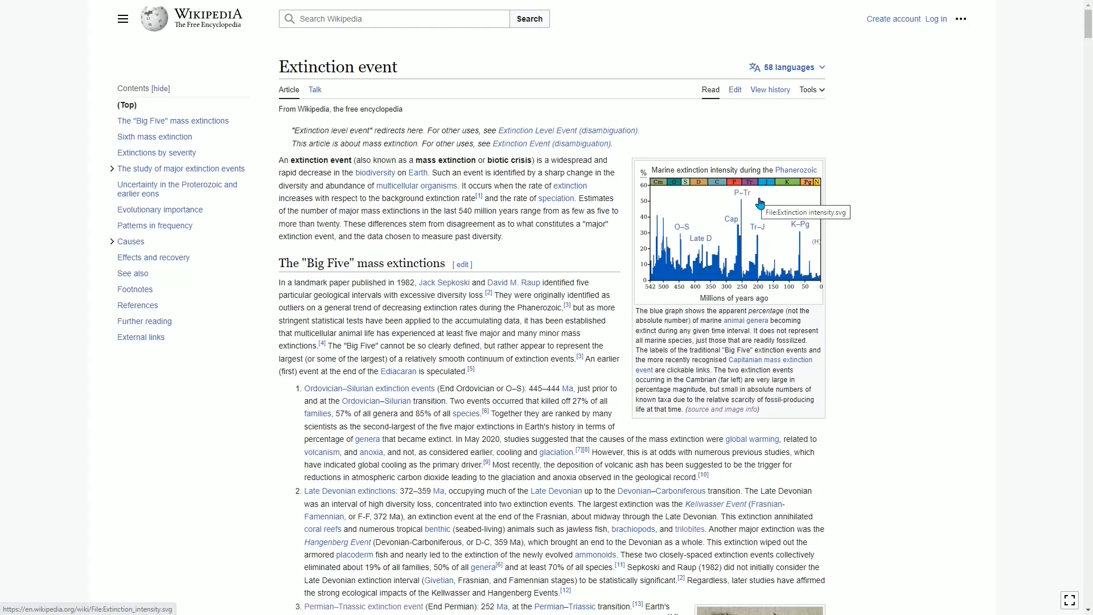
{"action": "mouse_move", "coordinate": [863, 290]}
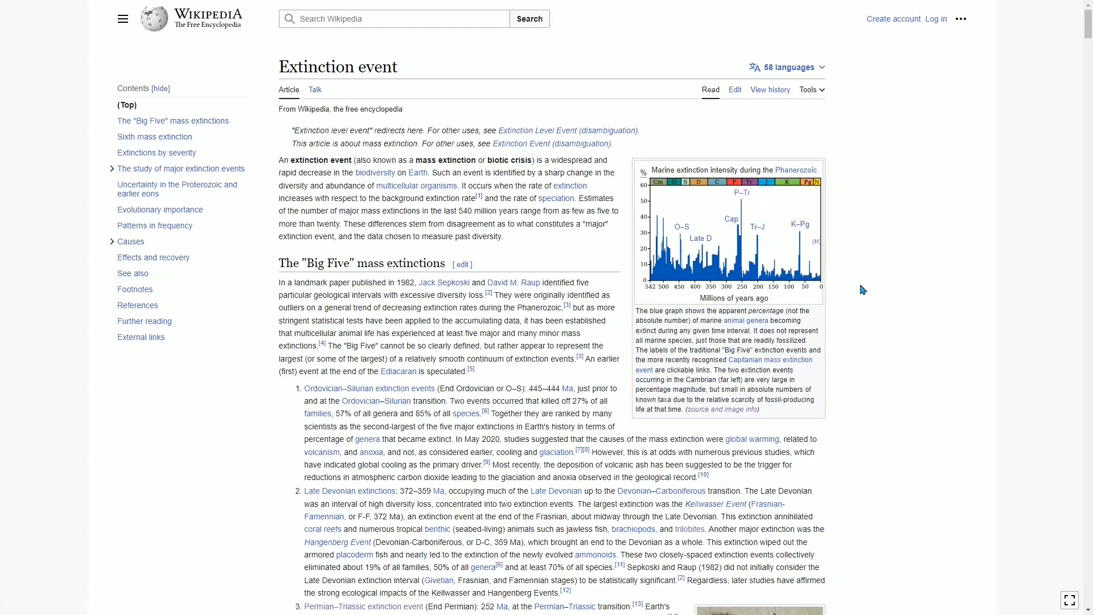
{"action": "mouse_move", "coordinate": [747, 204]}
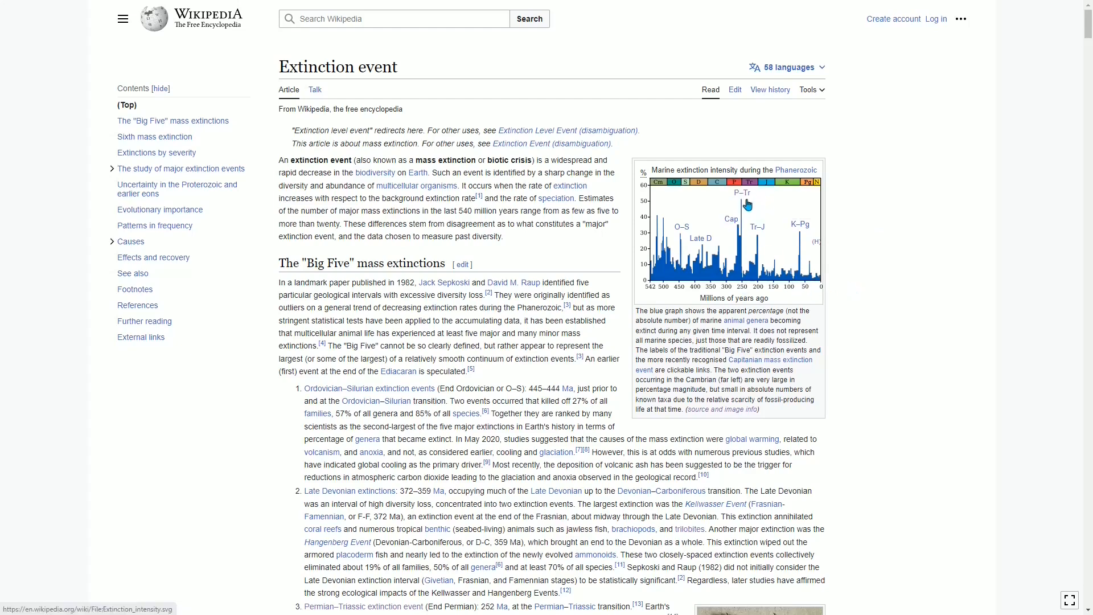
{"action": "mouse_move", "coordinate": [734, 204]}
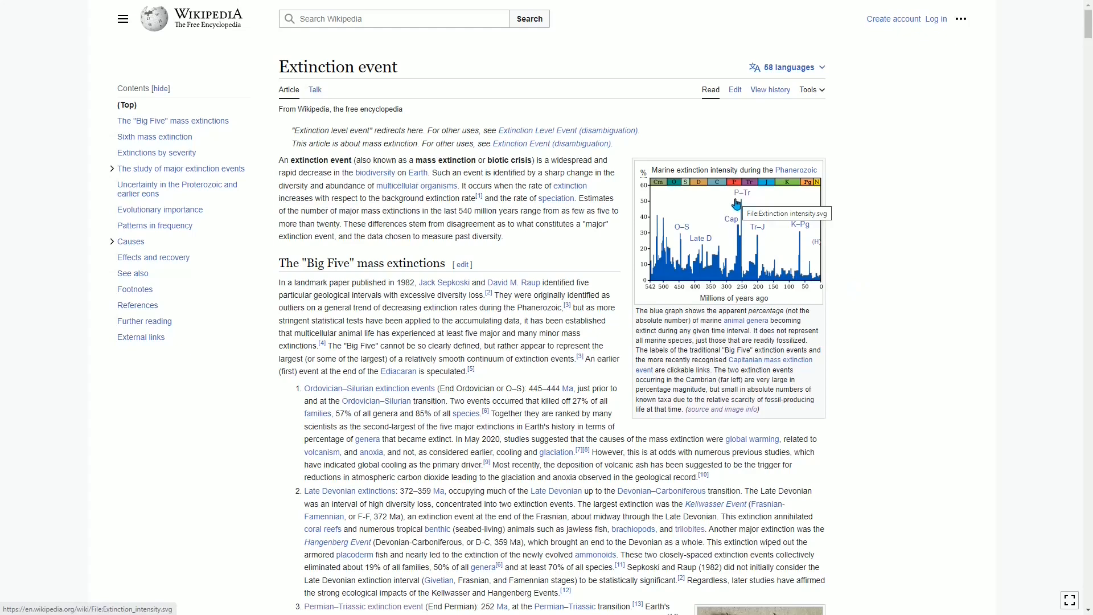
{"action": "mouse_move", "coordinate": [727, 203]}
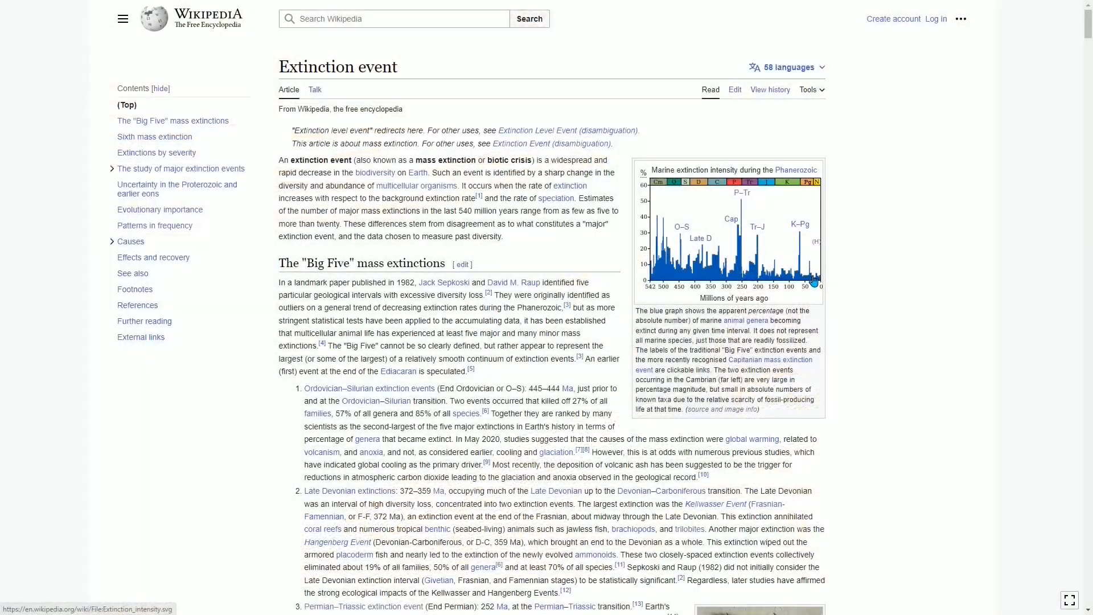
{"action": "mouse_move", "coordinate": [811, 285]}
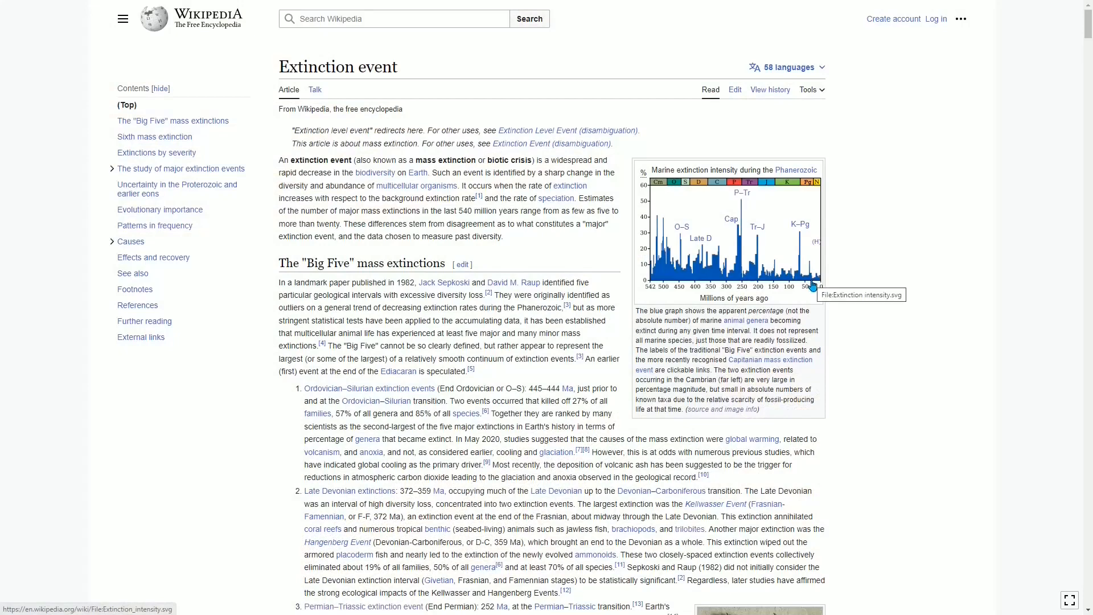
{"action": "mouse_move", "coordinate": [826, 306]}
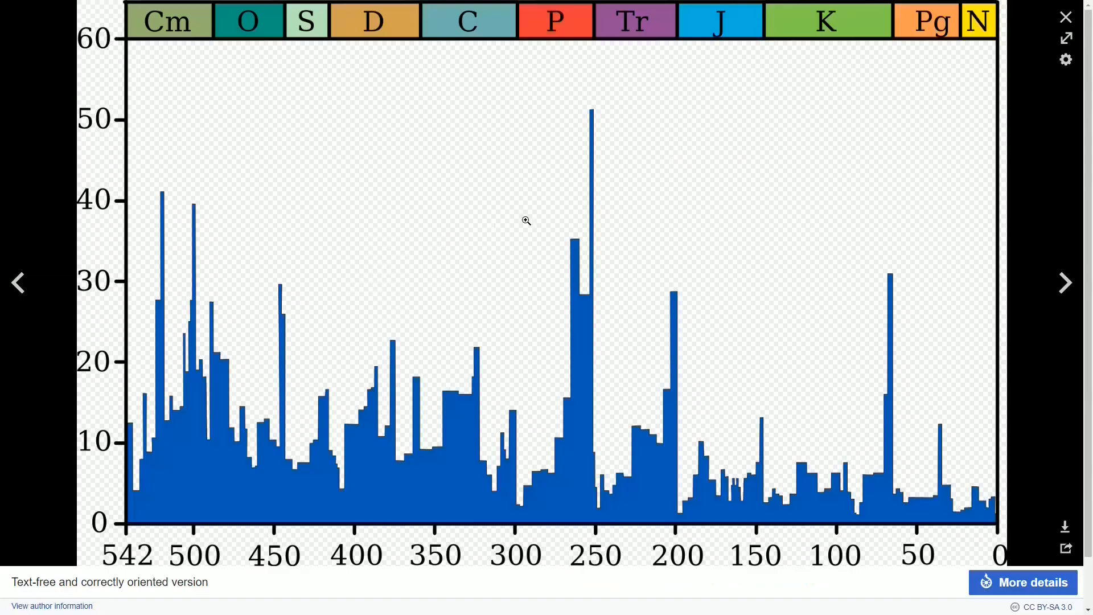
{"action": "mouse_move", "coordinate": [952, 436]}
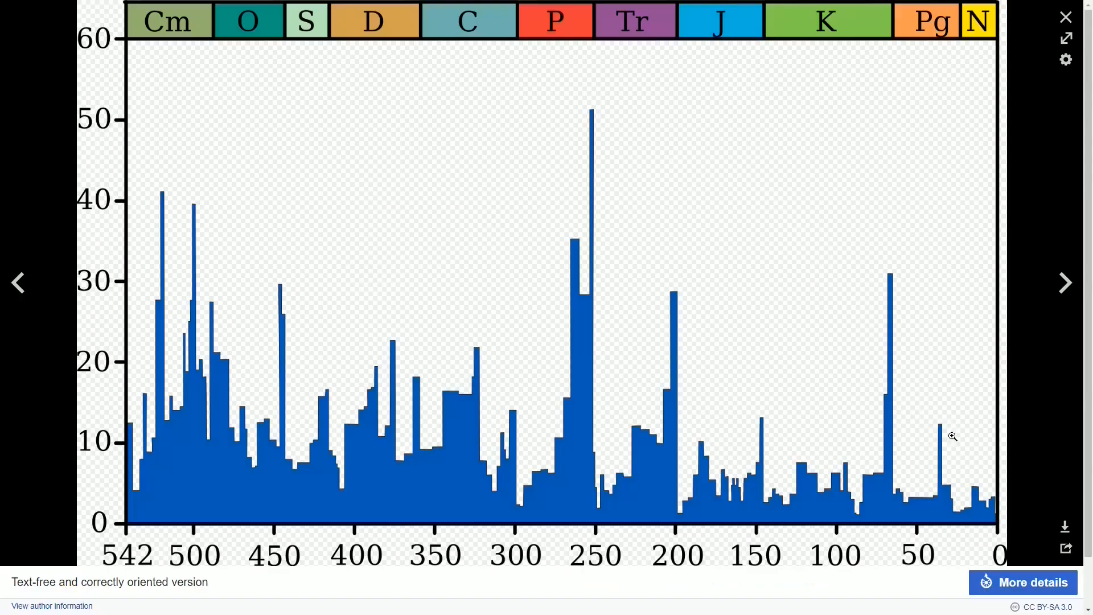
{"action": "mouse_move", "coordinate": [934, 429]}
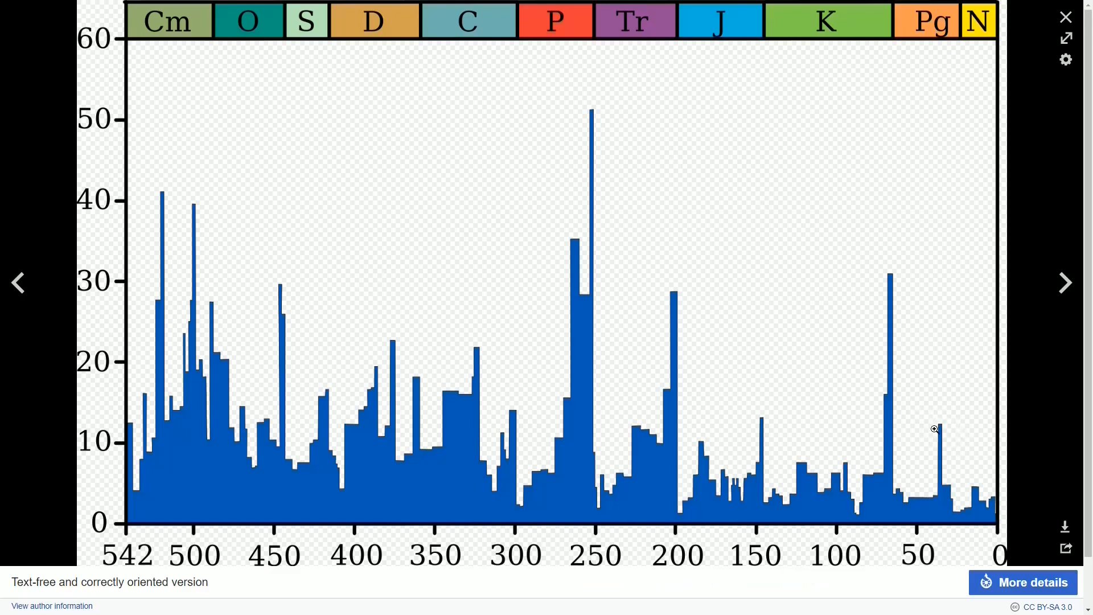
{"action": "mouse_move", "coordinate": [948, 423]}
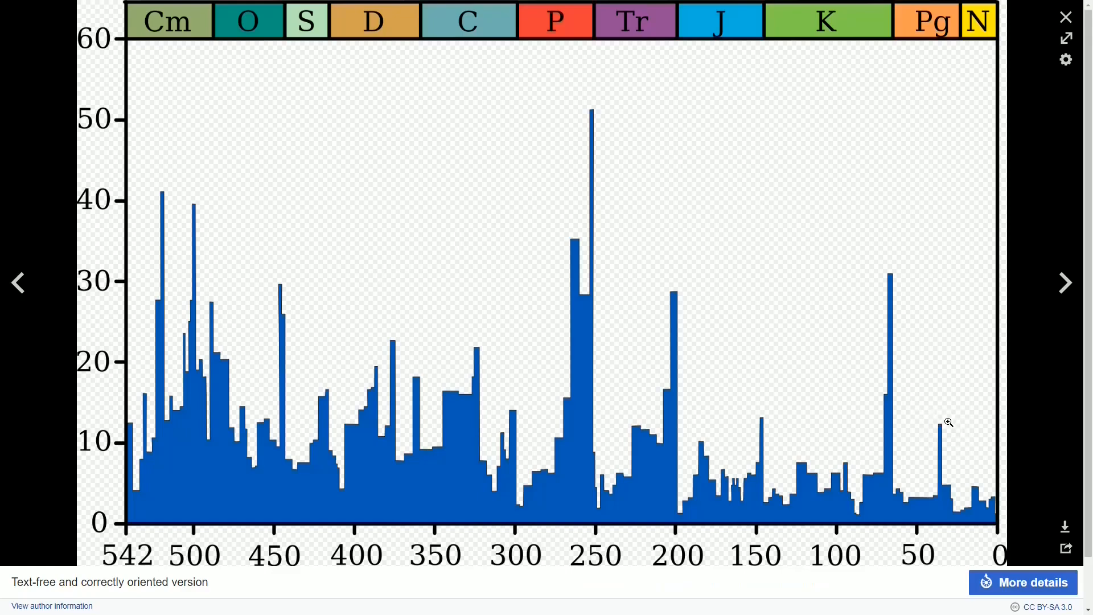
{"action": "mouse_move", "coordinate": [943, 426]}
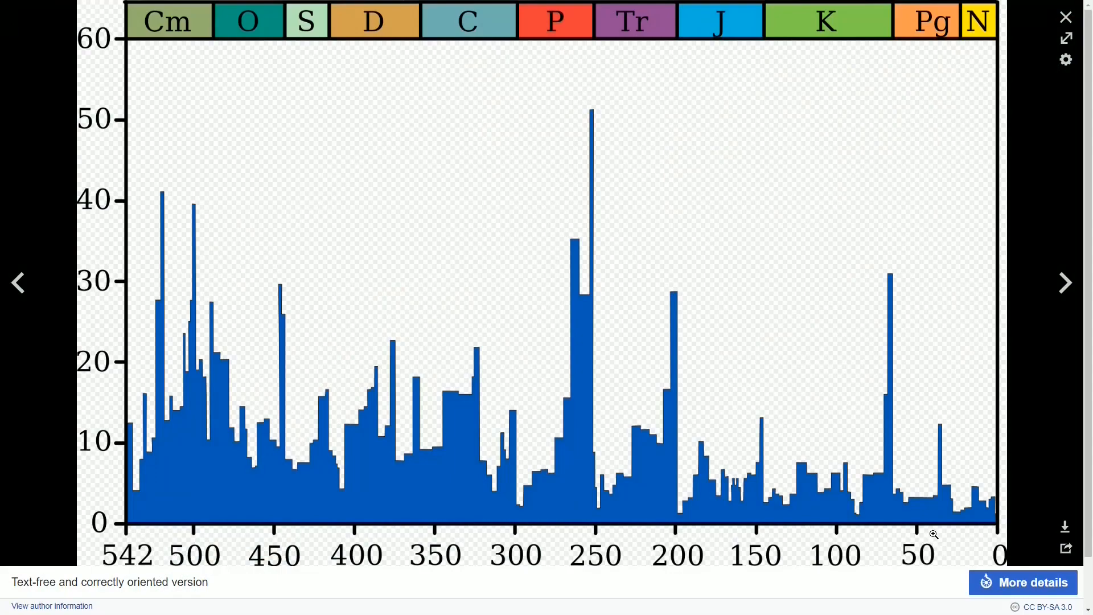
{"action": "mouse_move", "coordinate": [939, 424]}
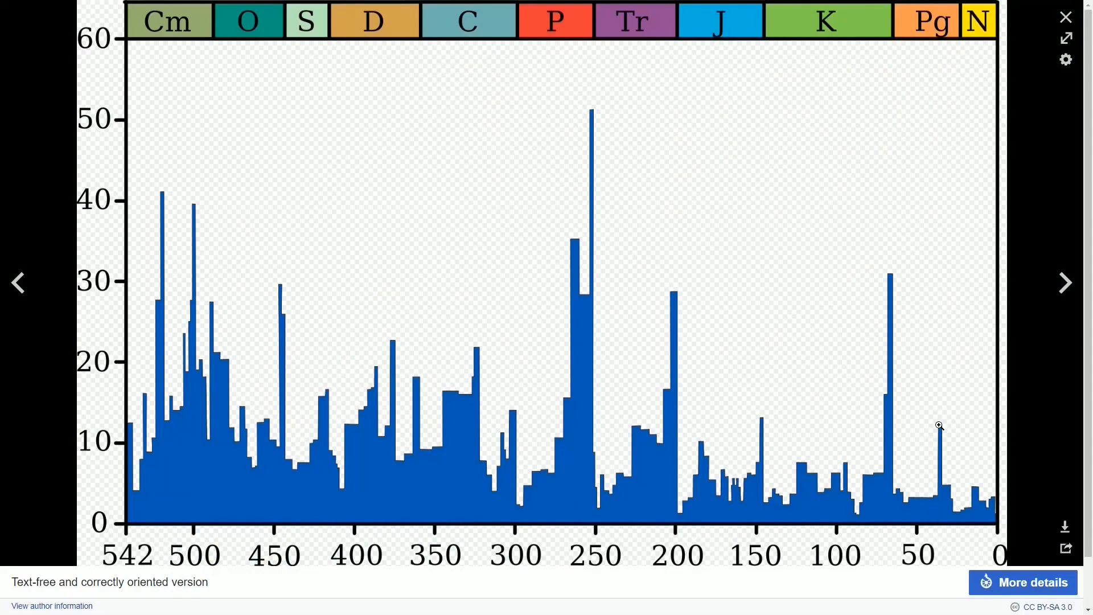
{"action": "mouse_move", "coordinate": [849, 292]}
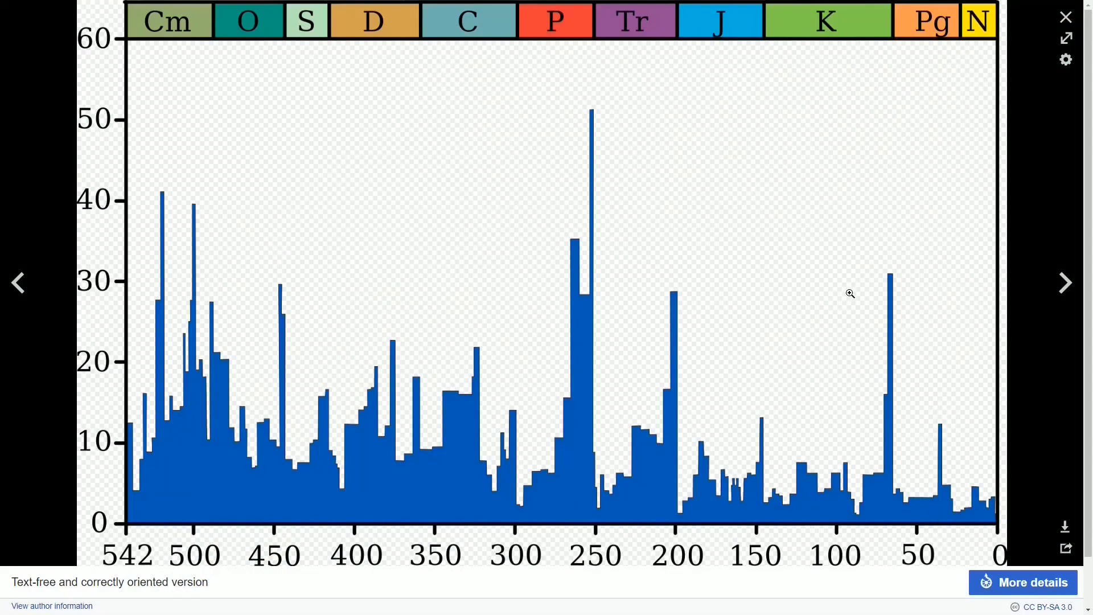
{"action": "mouse_move", "coordinate": [942, 428]}
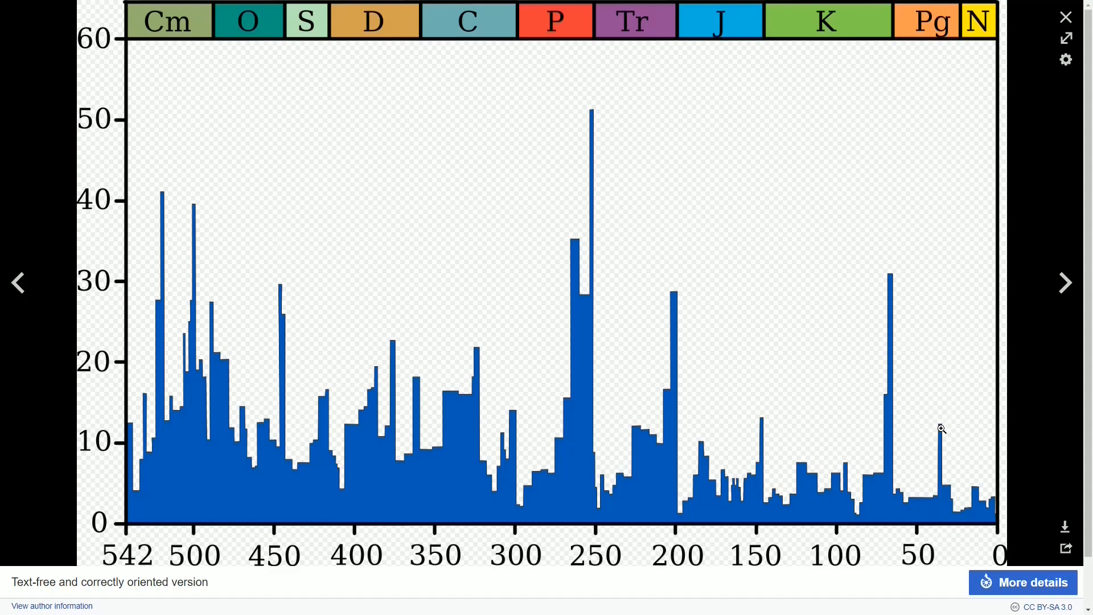
{"action": "mouse_move", "coordinate": [941, 434]}
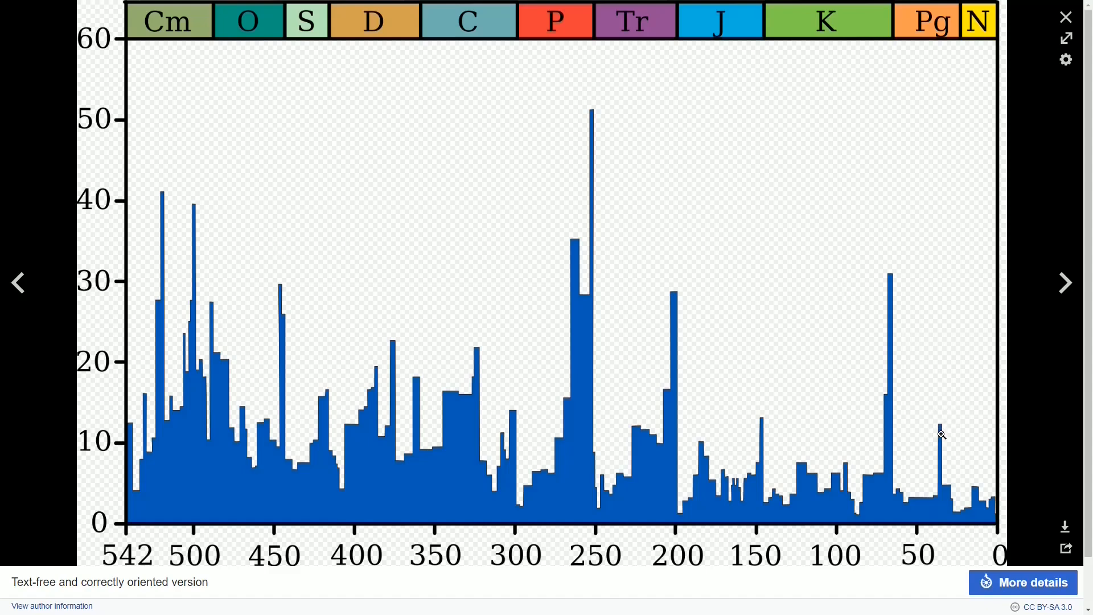
{"action": "mouse_move", "coordinate": [898, 280]}
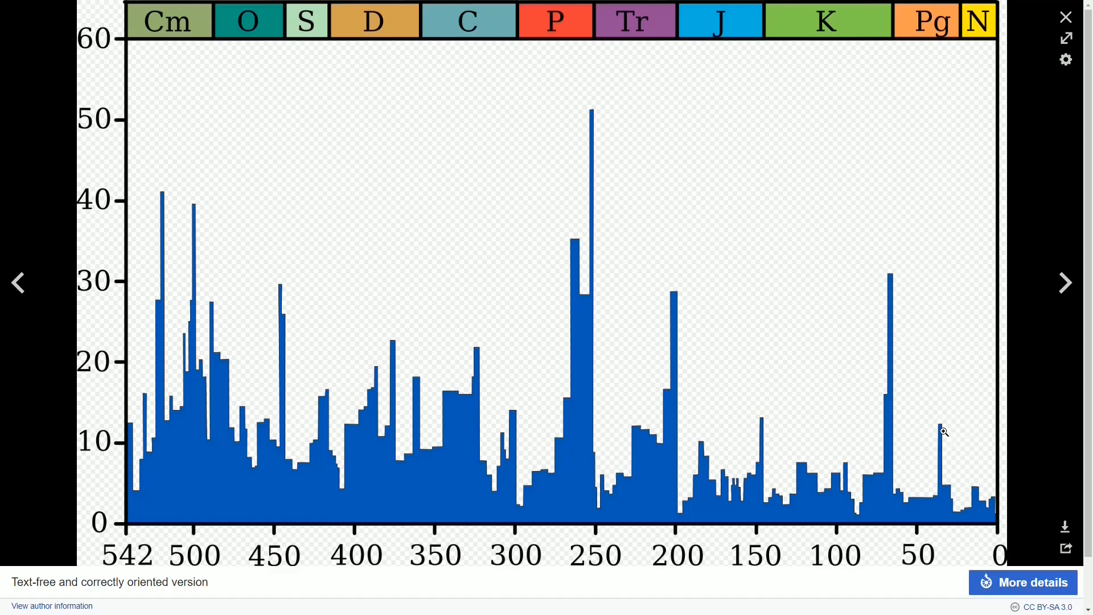
{"action": "mouse_move", "coordinate": [250, 261]}
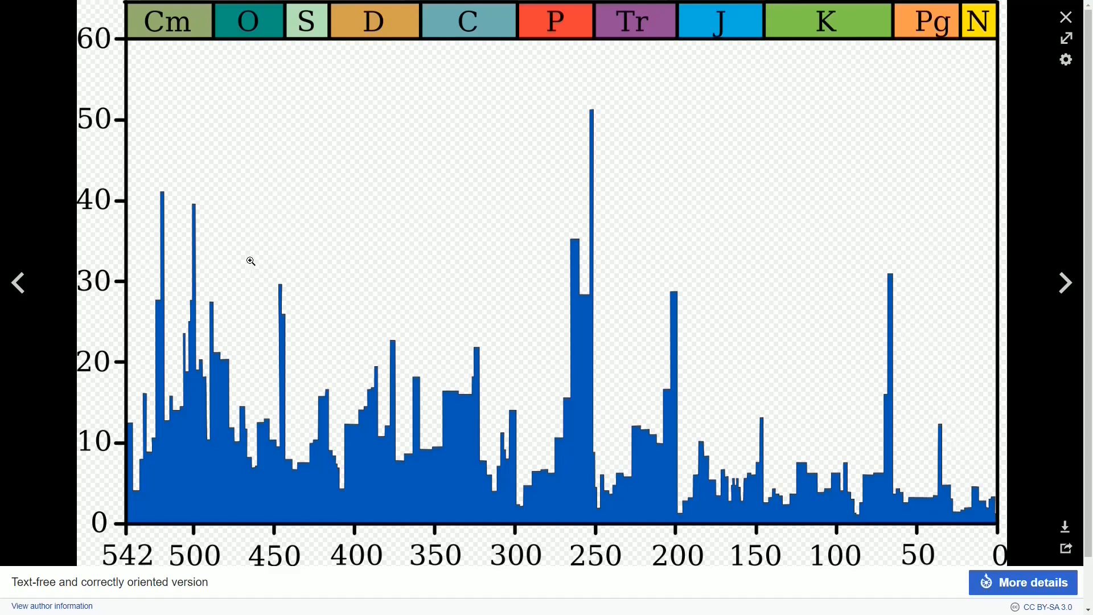
{"action": "mouse_move", "coordinate": [571, 276]}
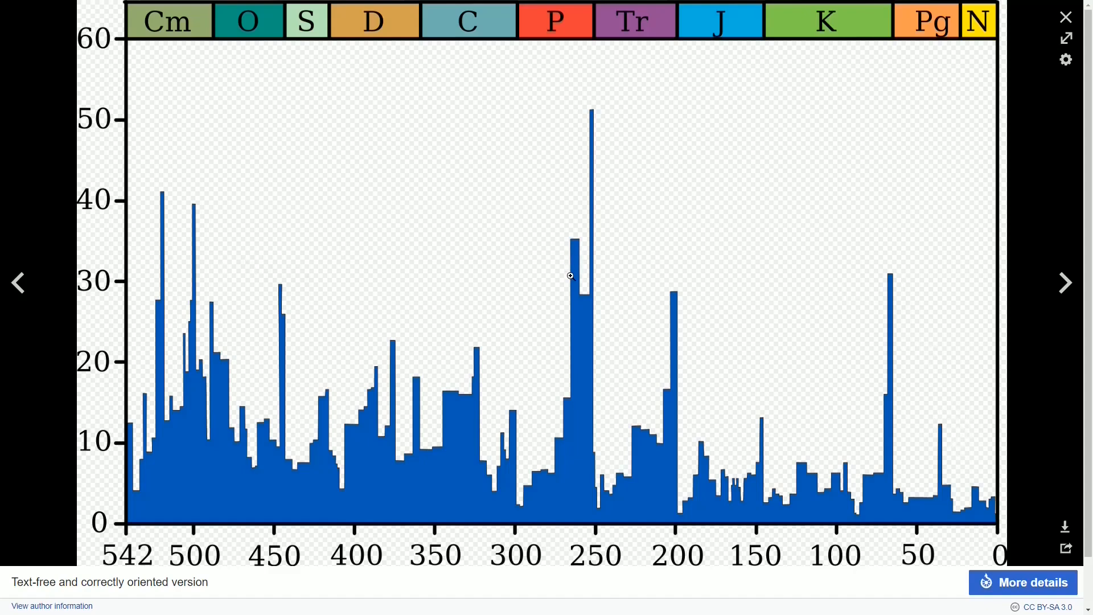
{"action": "mouse_move", "coordinate": [672, 296]}
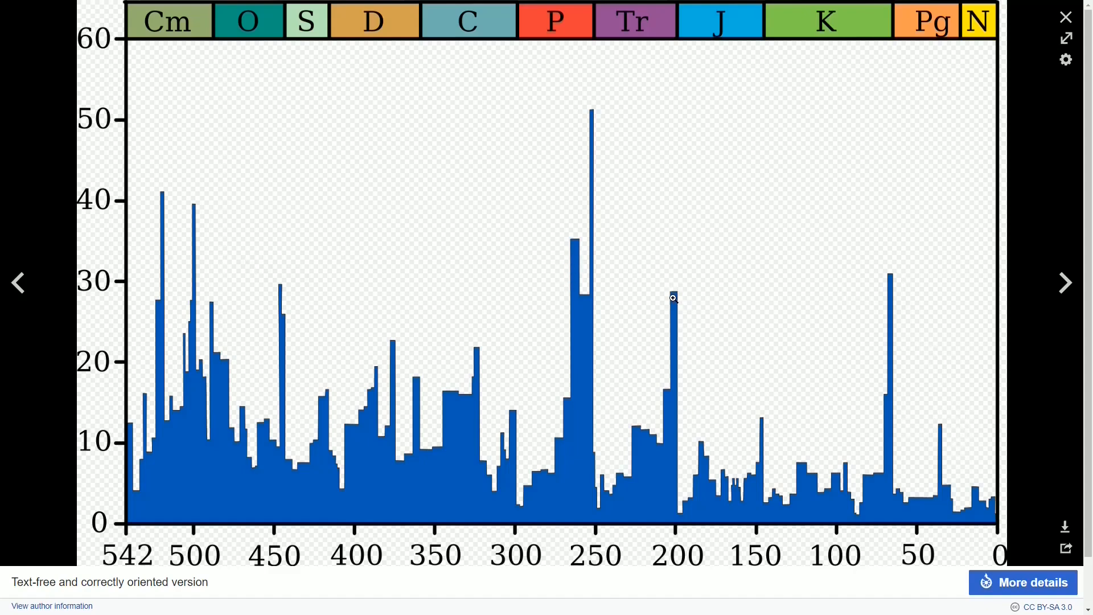
{"action": "mouse_move", "coordinate": [792, 353]}
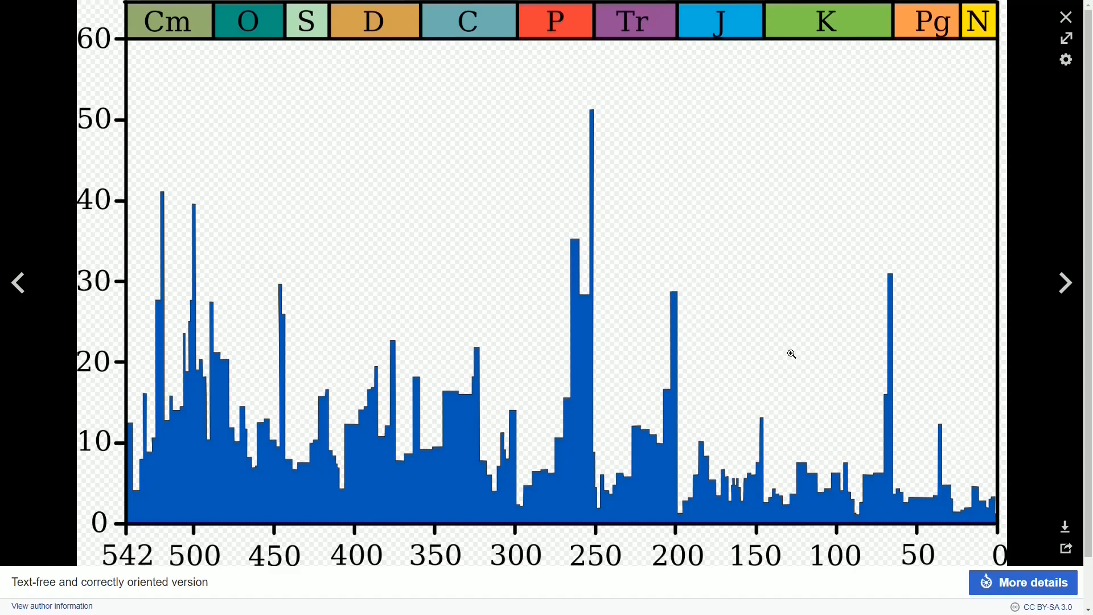
{"action": "mouse_move", "coordinate": [831, 462]}
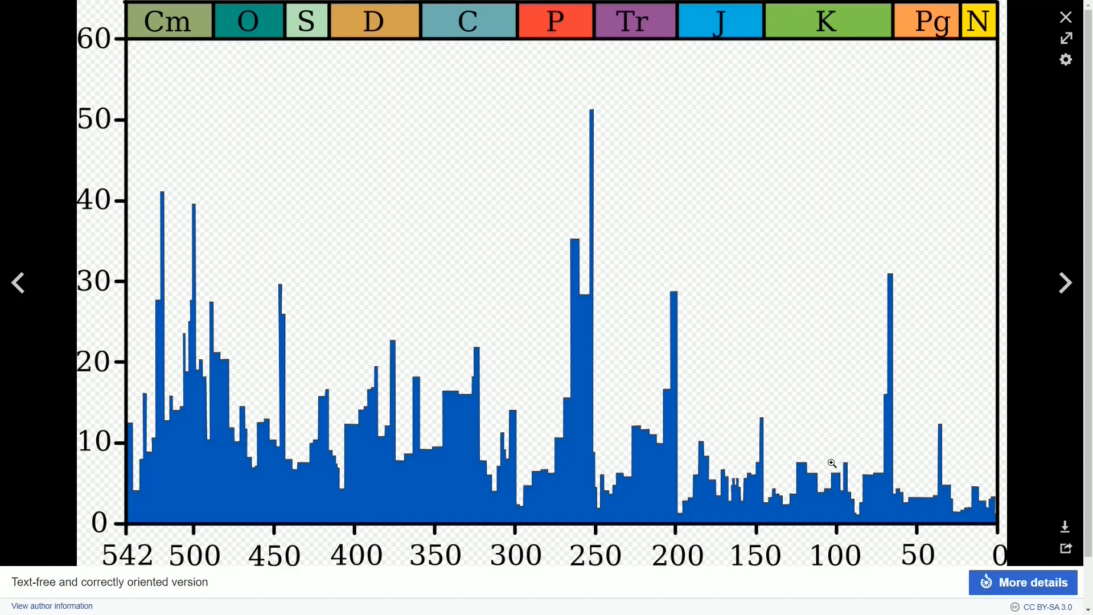
{"action": "mouse_move", "coordinate": [939, 429]}
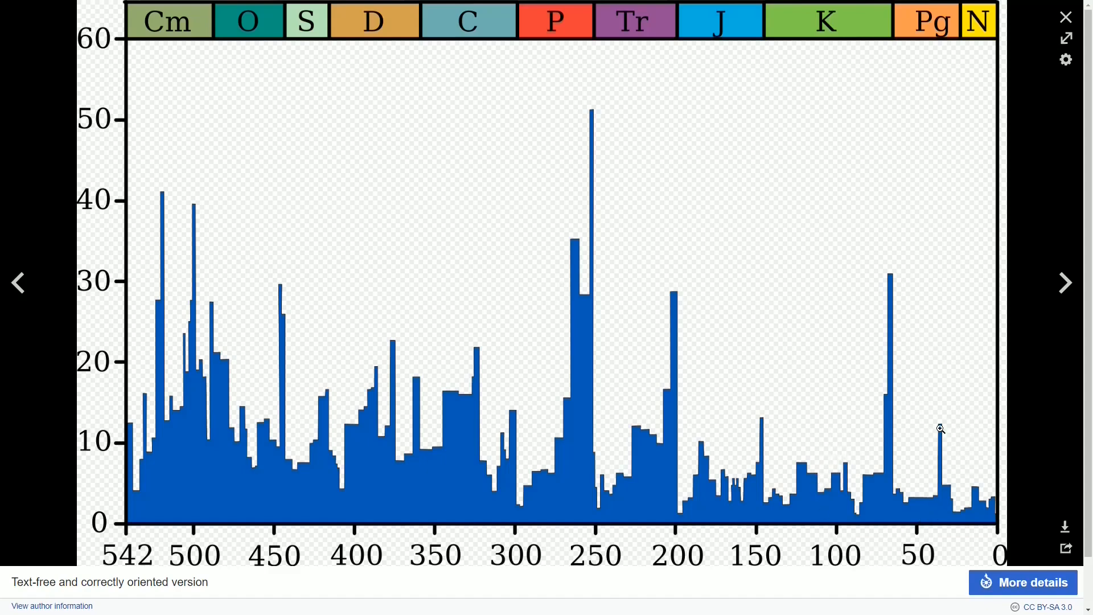
{"action": "mouse_move", "coordinate": [928, 516]}
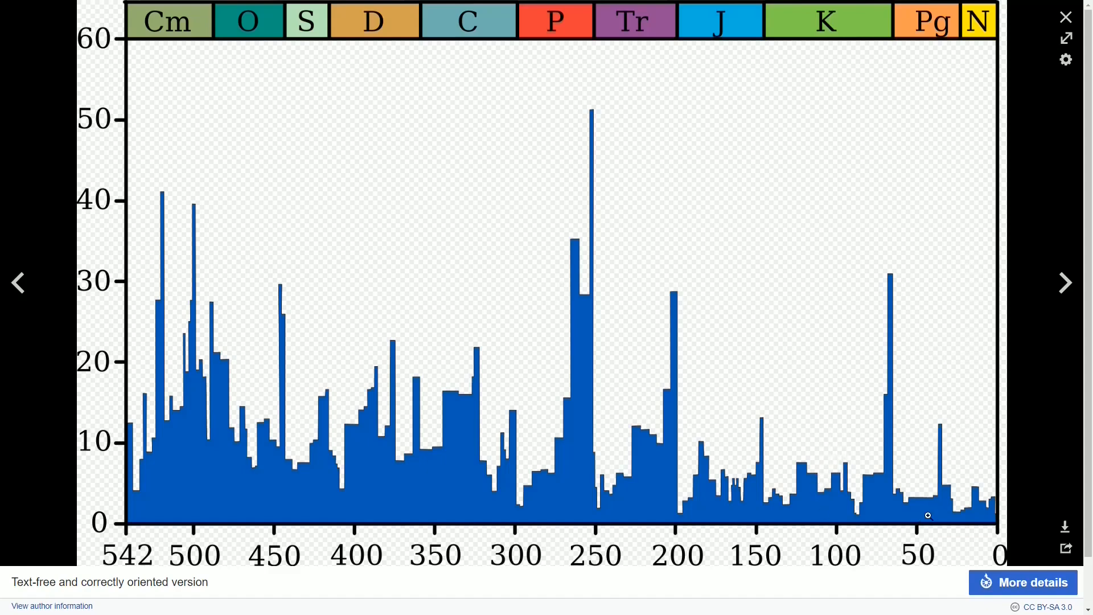
{"action": "mouse_move", "coordinate": [933, 510]}
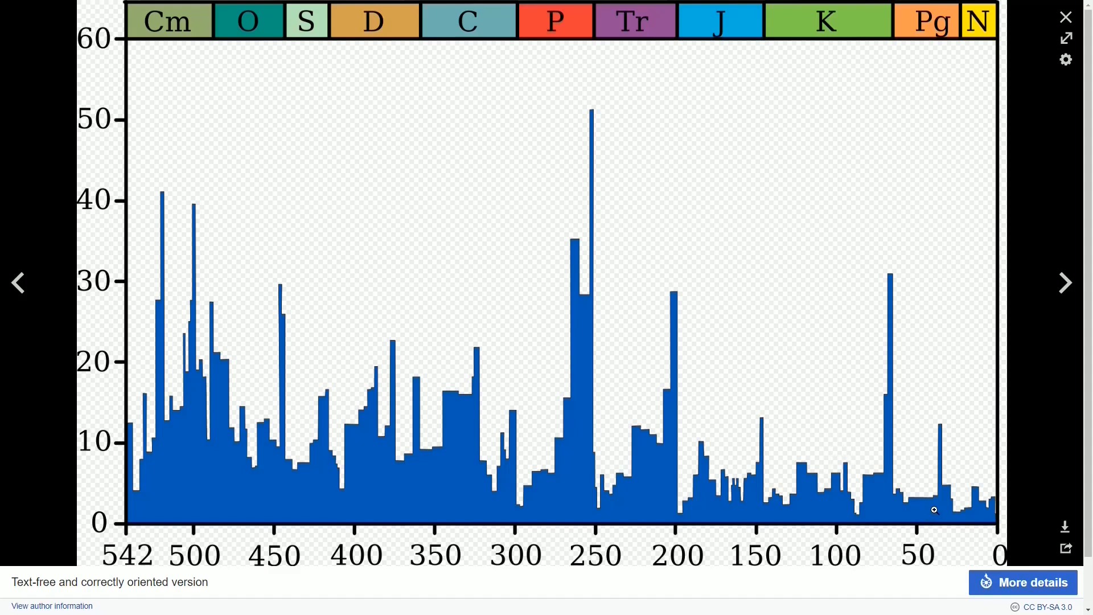
{"action": "mouse_move", "coordinate": [203, 365]}
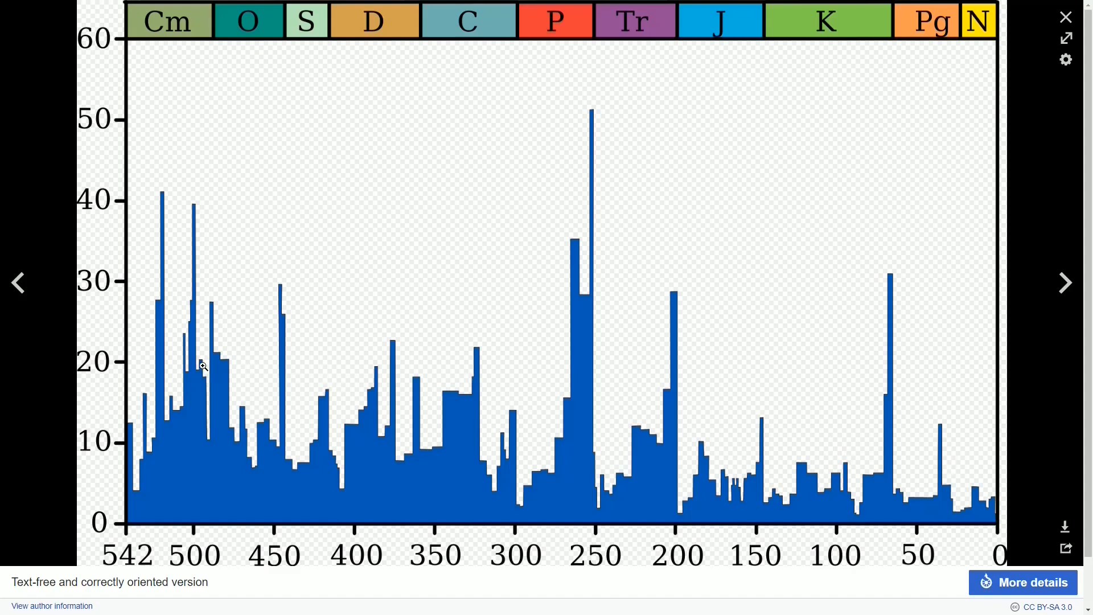
{"action": "mouse_move", "coordinate": [955, 512]}
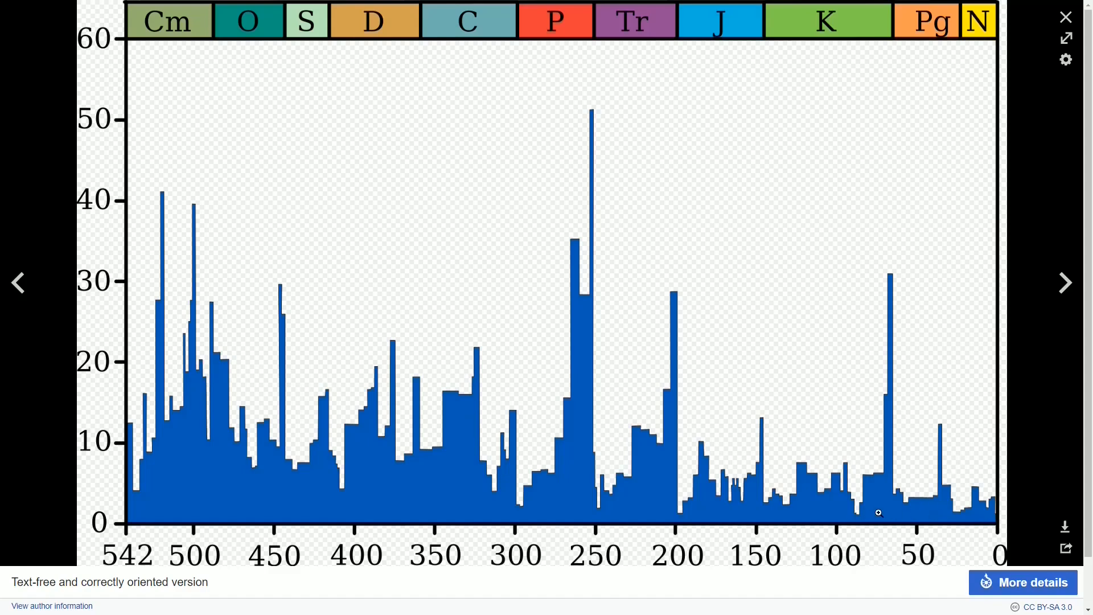
{"action": "mouse_move", "coordinate": [864, 516]}
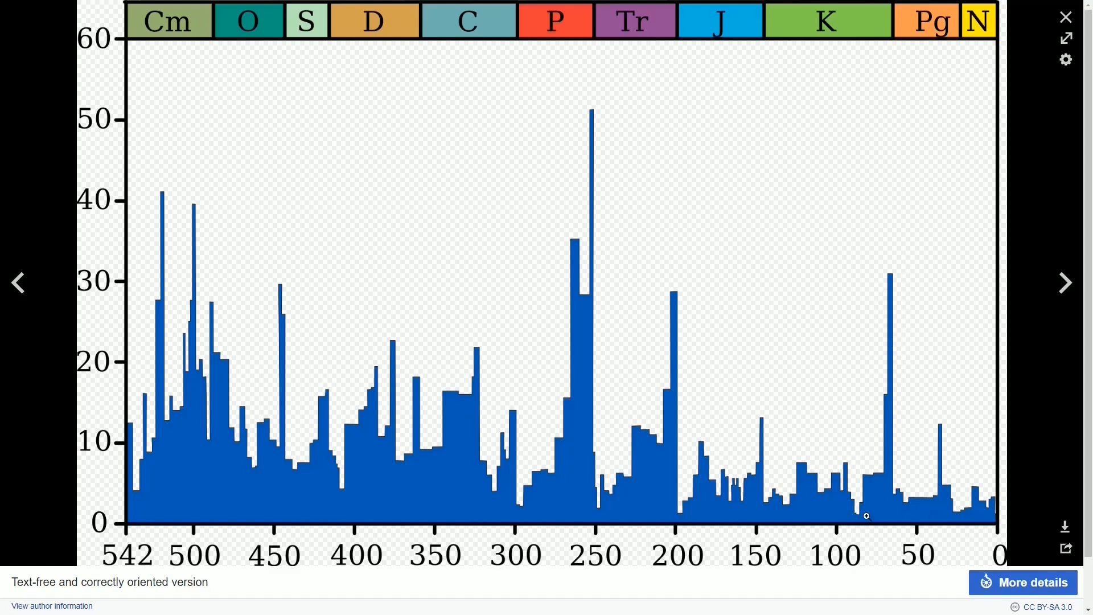
{"action": "mouse_move", "coordinate": [986, 529]}
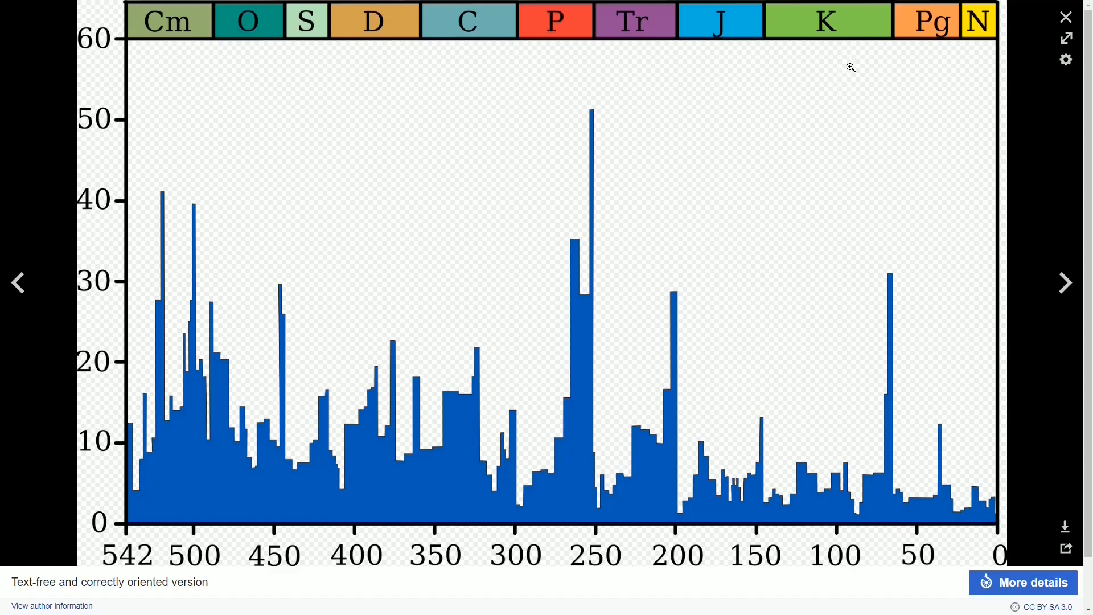
{"action": "mouse_move", "coordinate": [978, 163]}
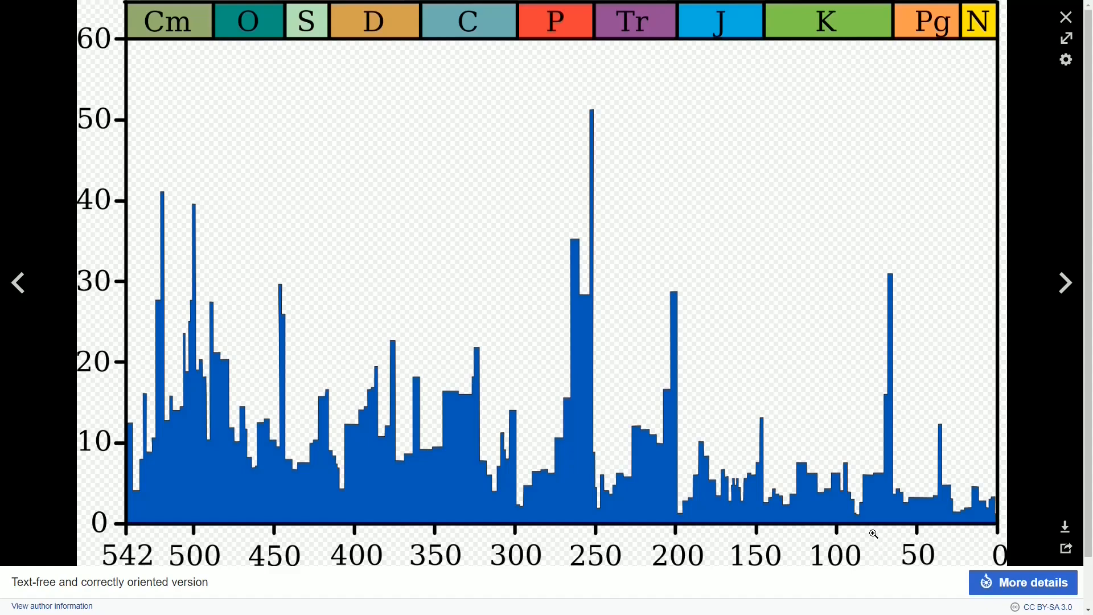
{"action": "mouse_move", "coordinate": [906, 546]}
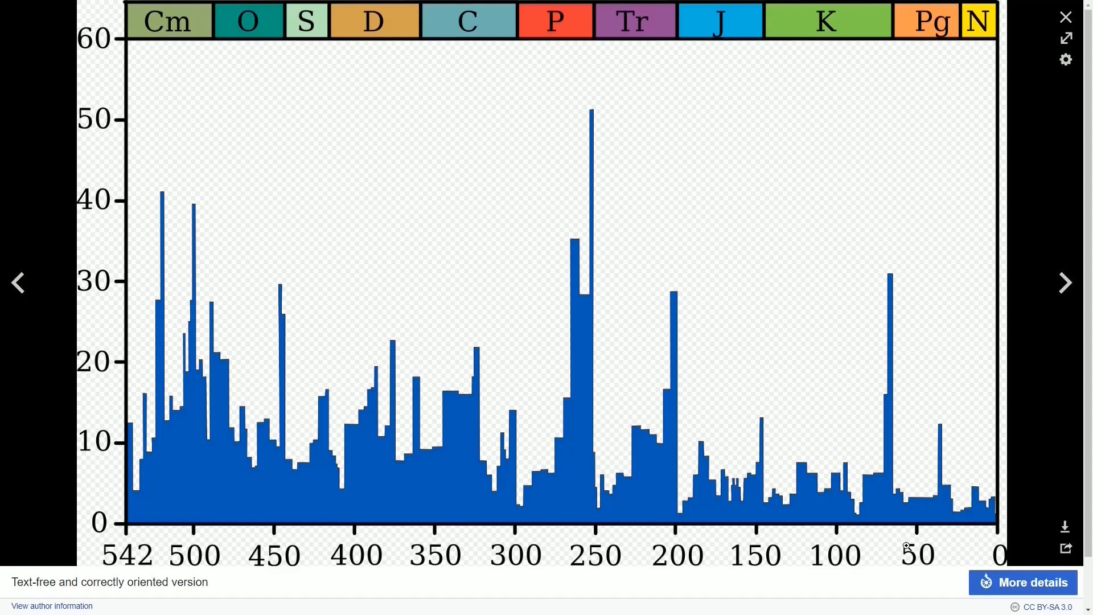
{"action": "mouse_move", "coordinate": [986, 544]}
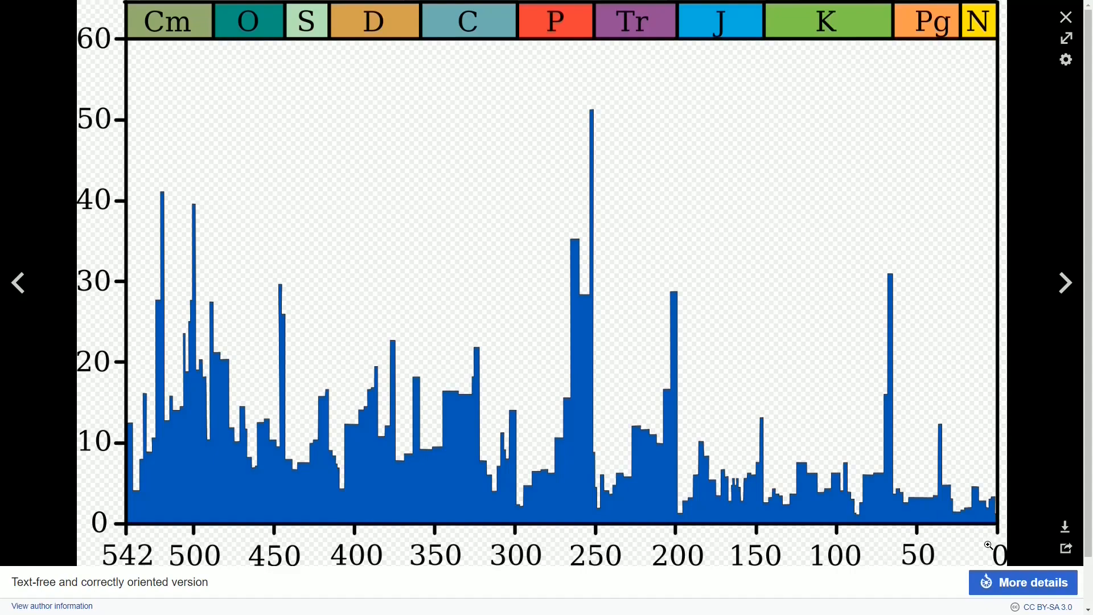